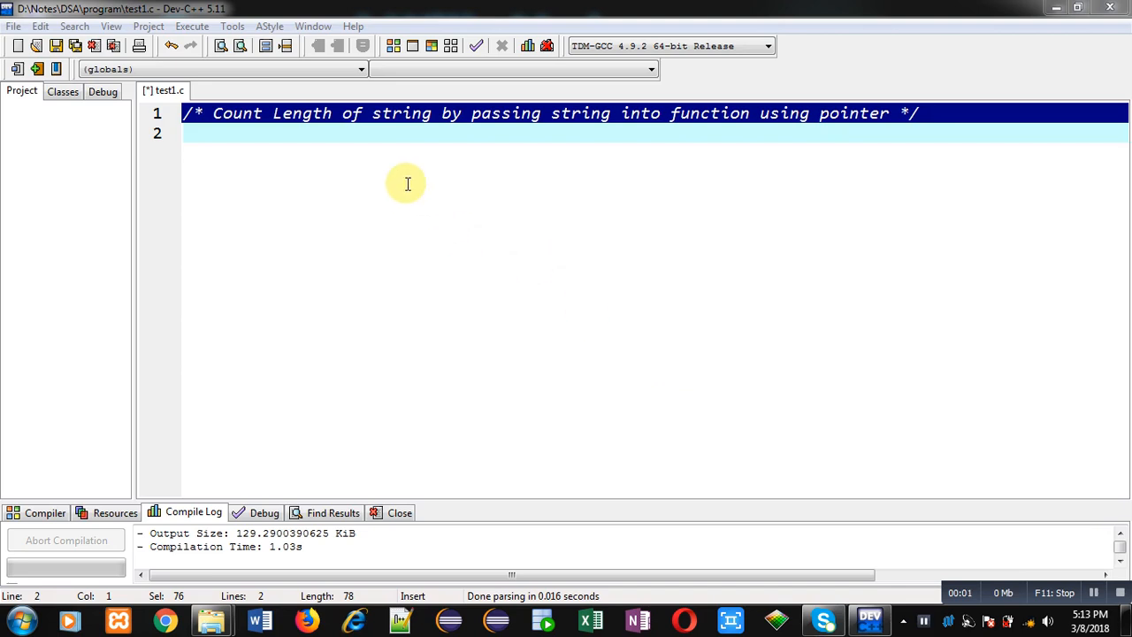
mouse_move(266, 143)
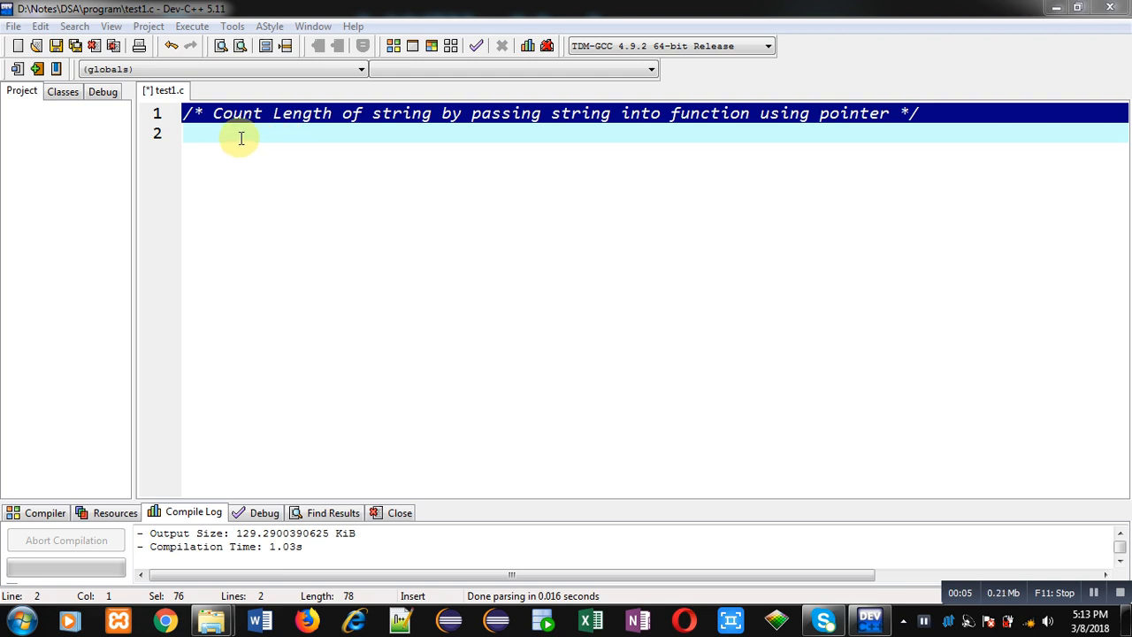
mouse_move(477, 145)
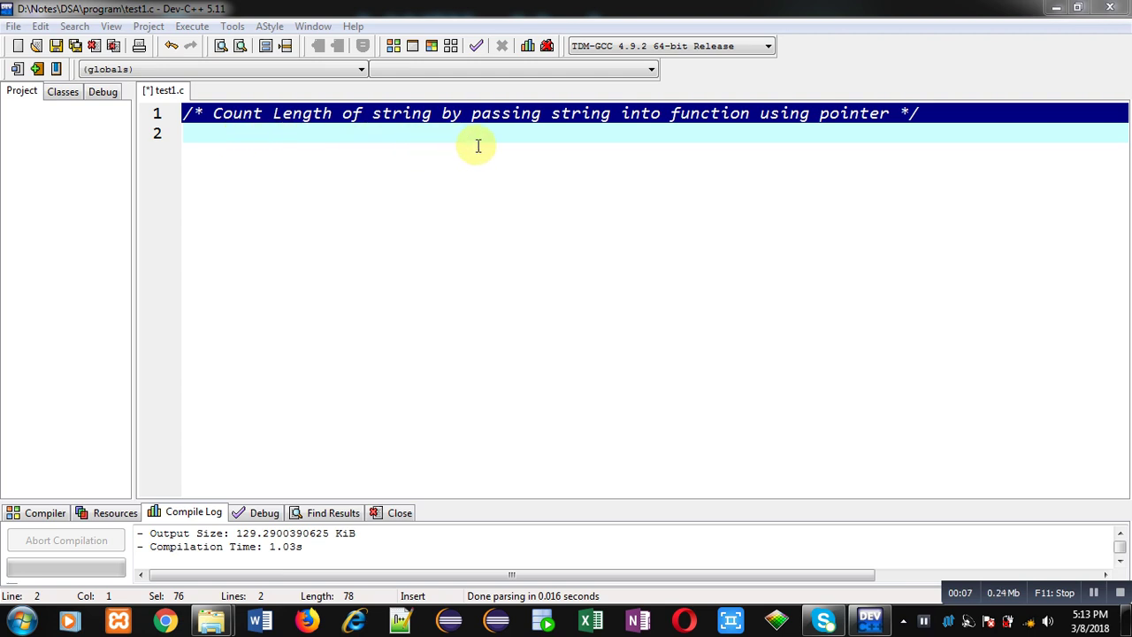
mouse_move(757, 148)
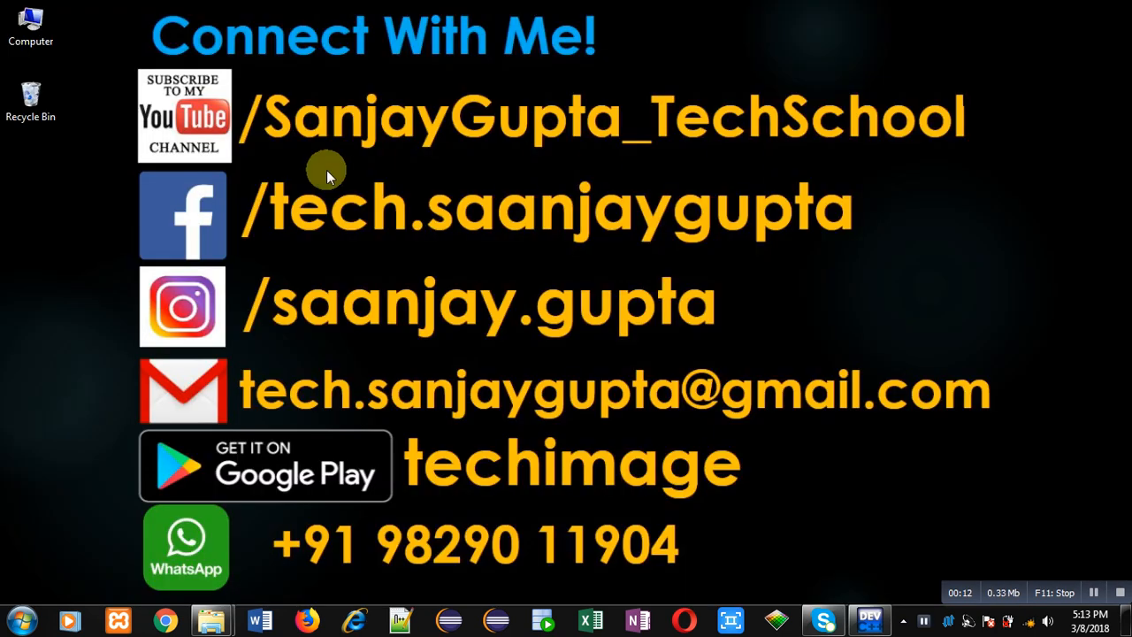
mouse_move(255, 174)
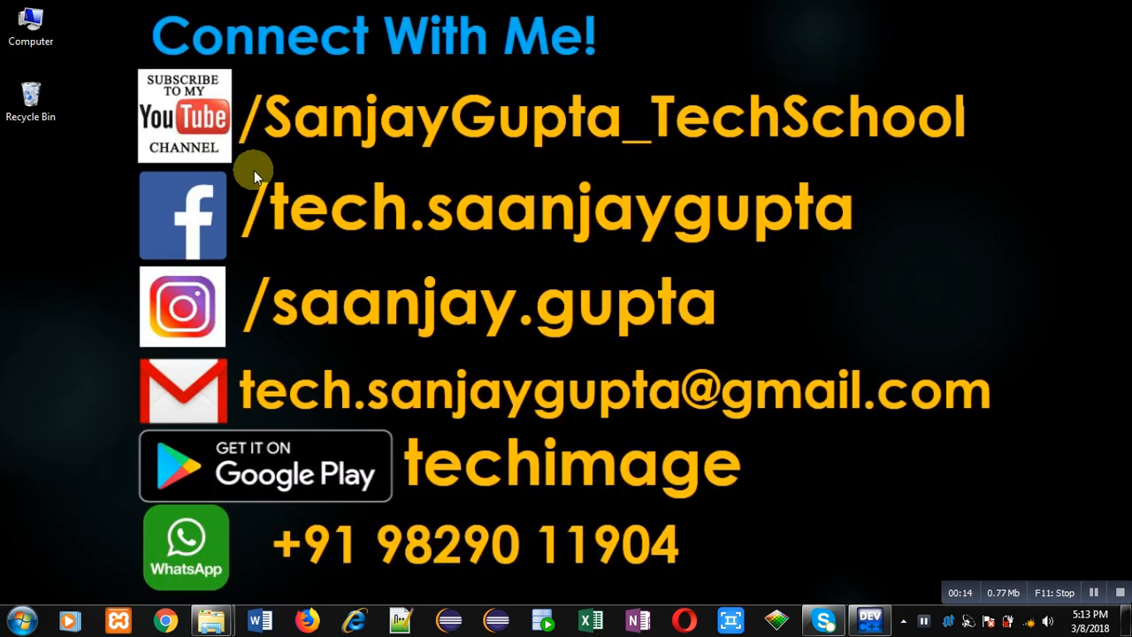
mouse_move(362, 180)
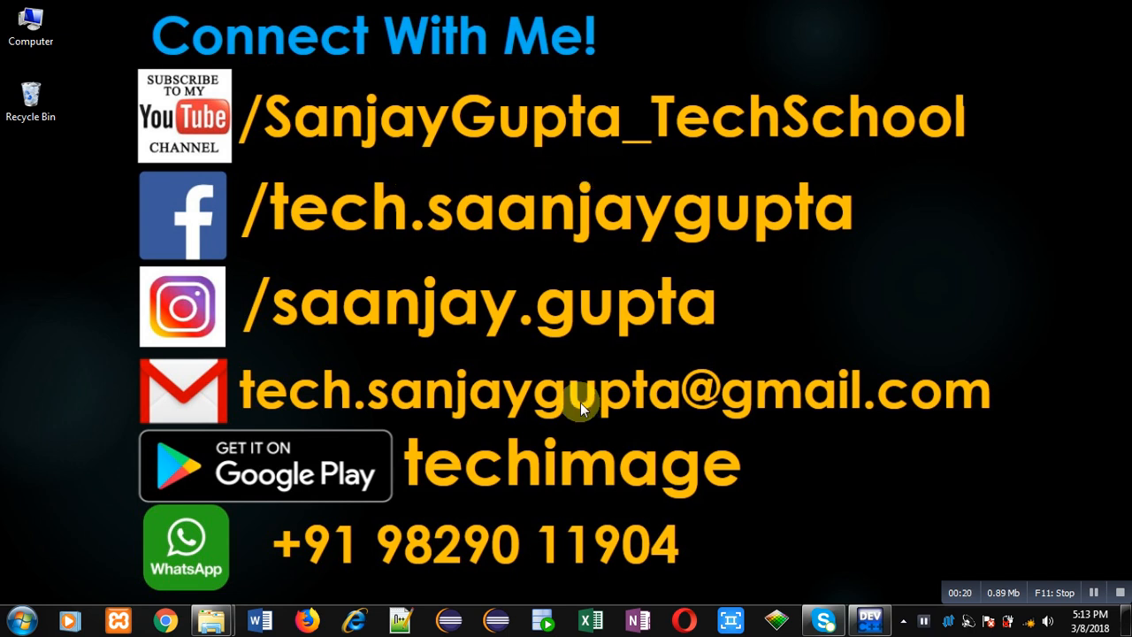
mouse_move(565, 513)
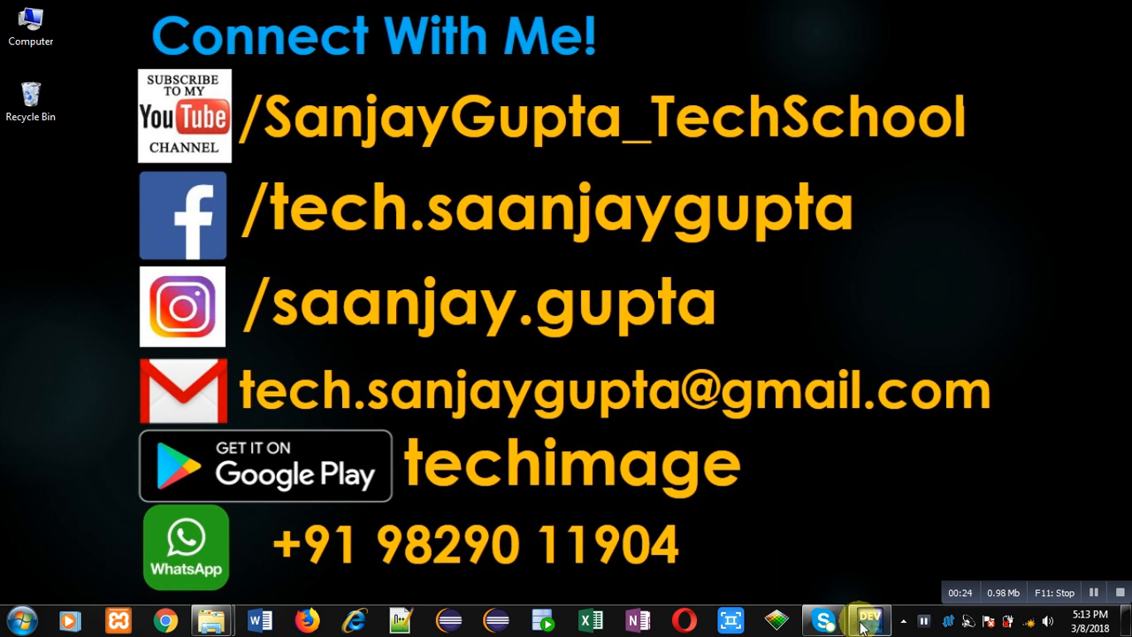
Step: Return to the editor and add the #include<stdio.h> line
left_click(868, 619)
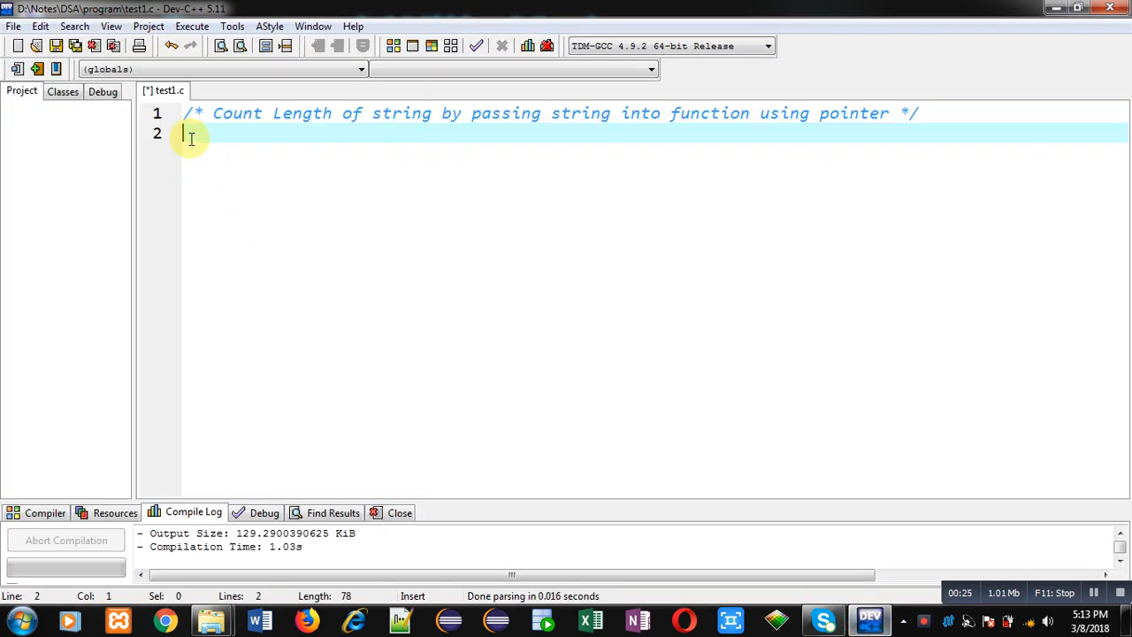
mouse_move(378, 187)
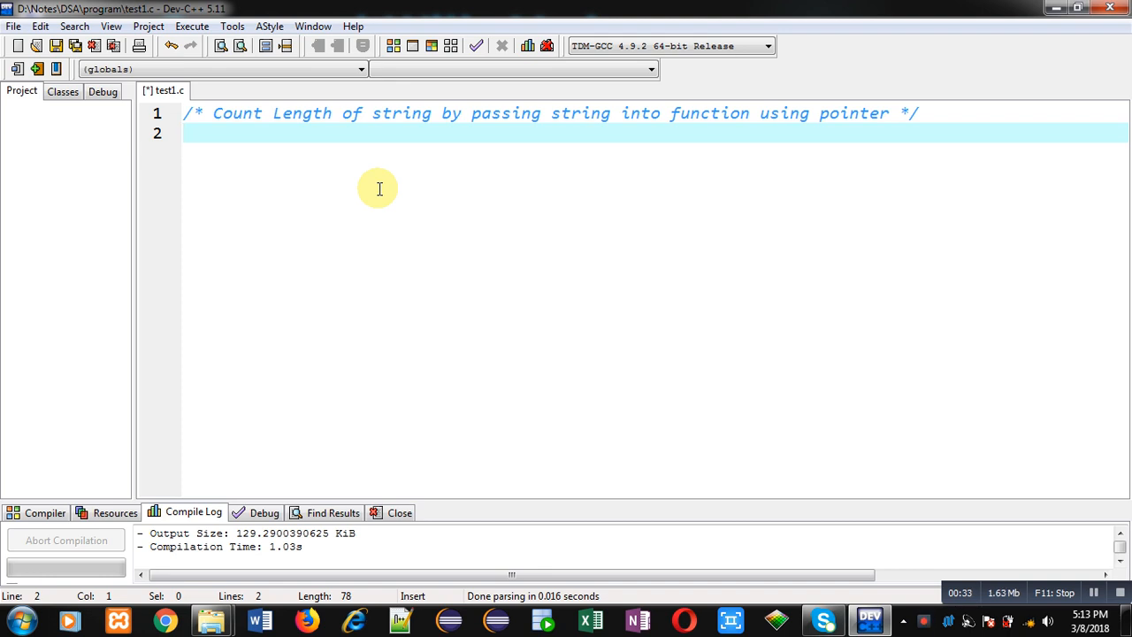
type("#include")
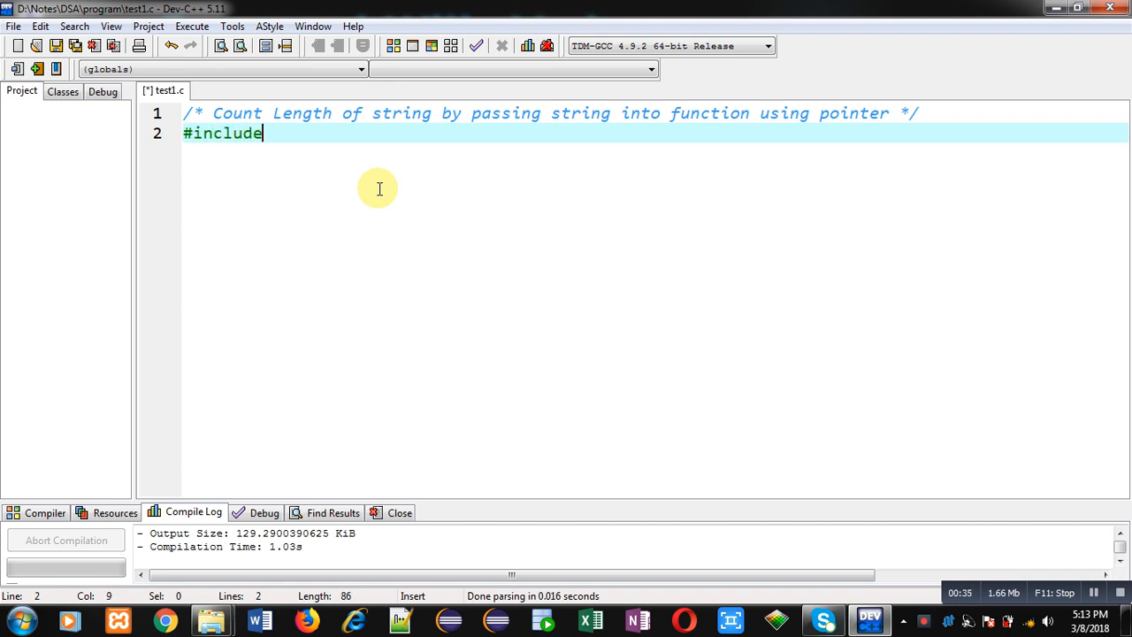
type("<stdio.h>")
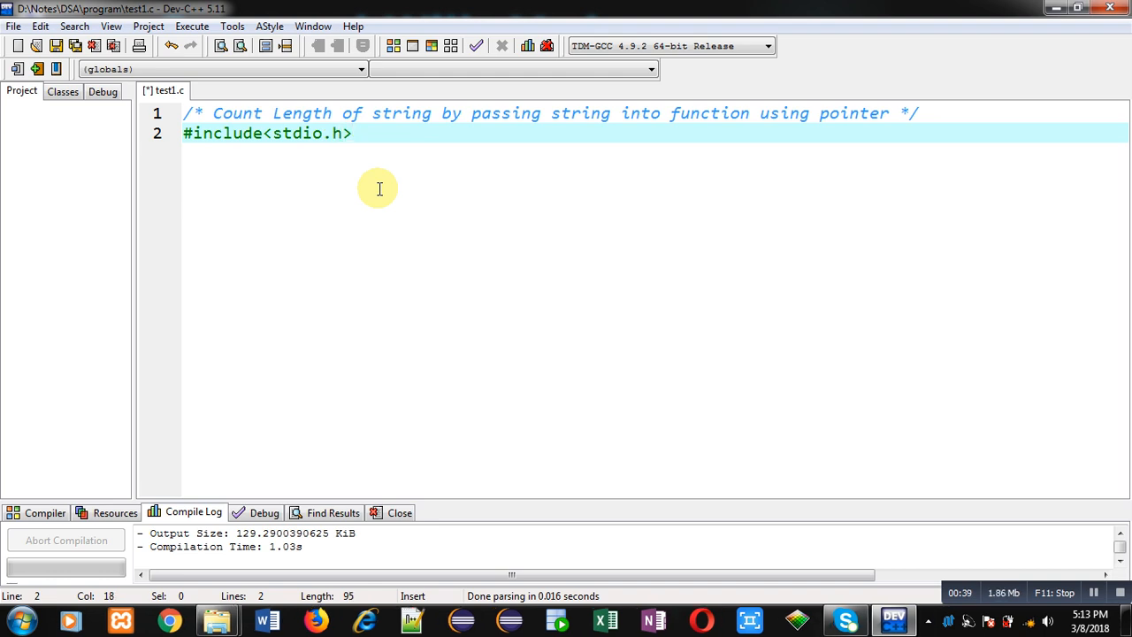
Step: Declare int length(char*); with a //function declaration comment
type("int length")
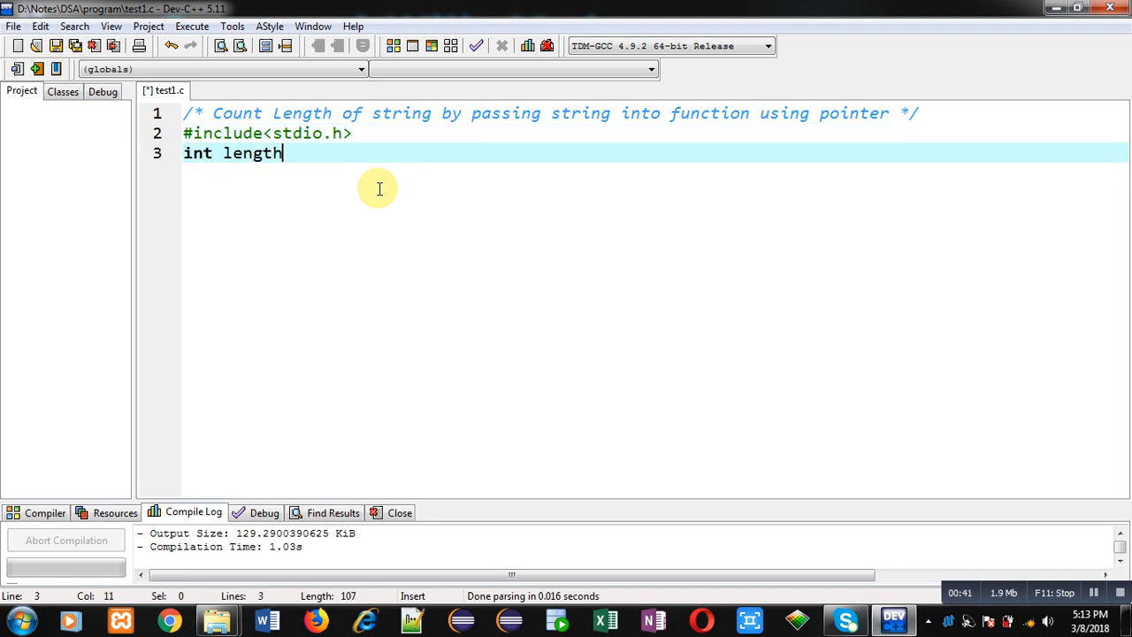
type("(char*)")
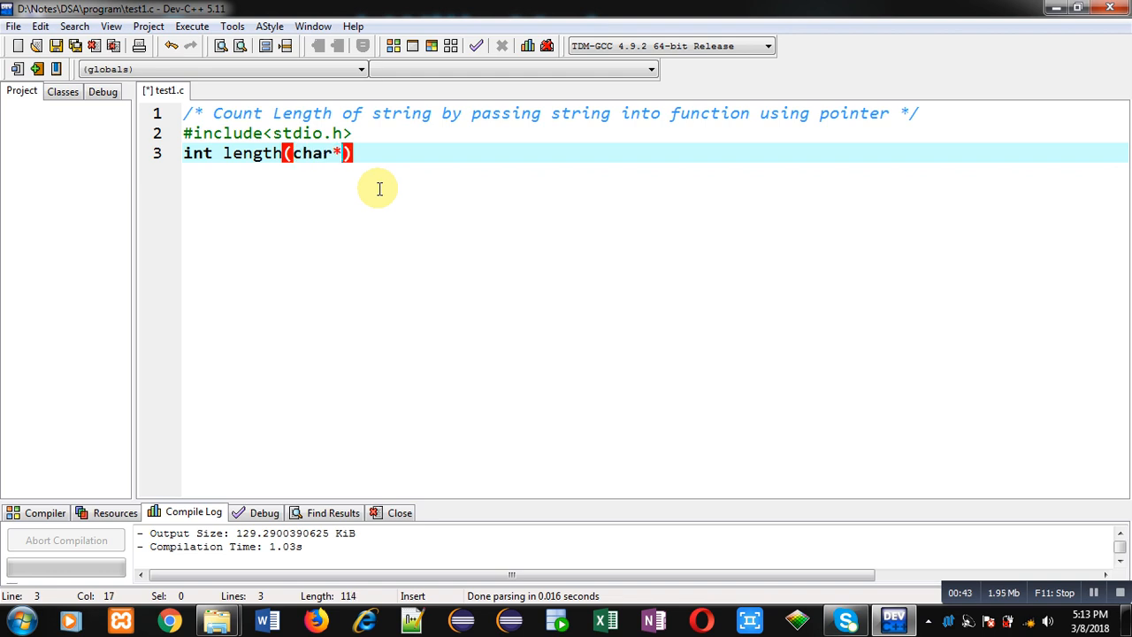
type(";")
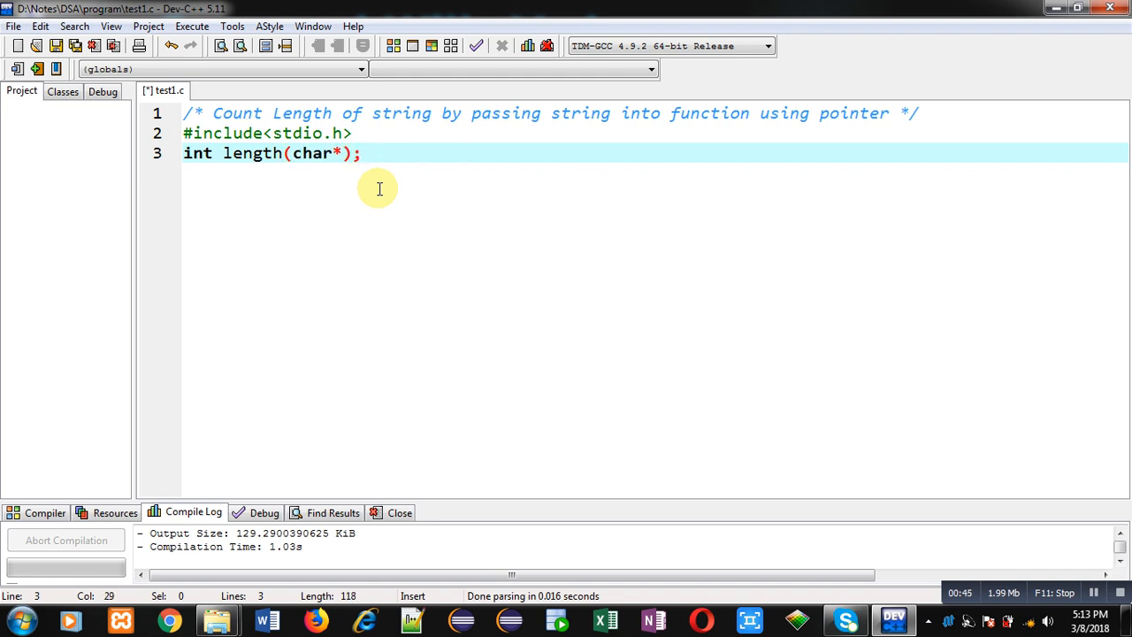
type("//")
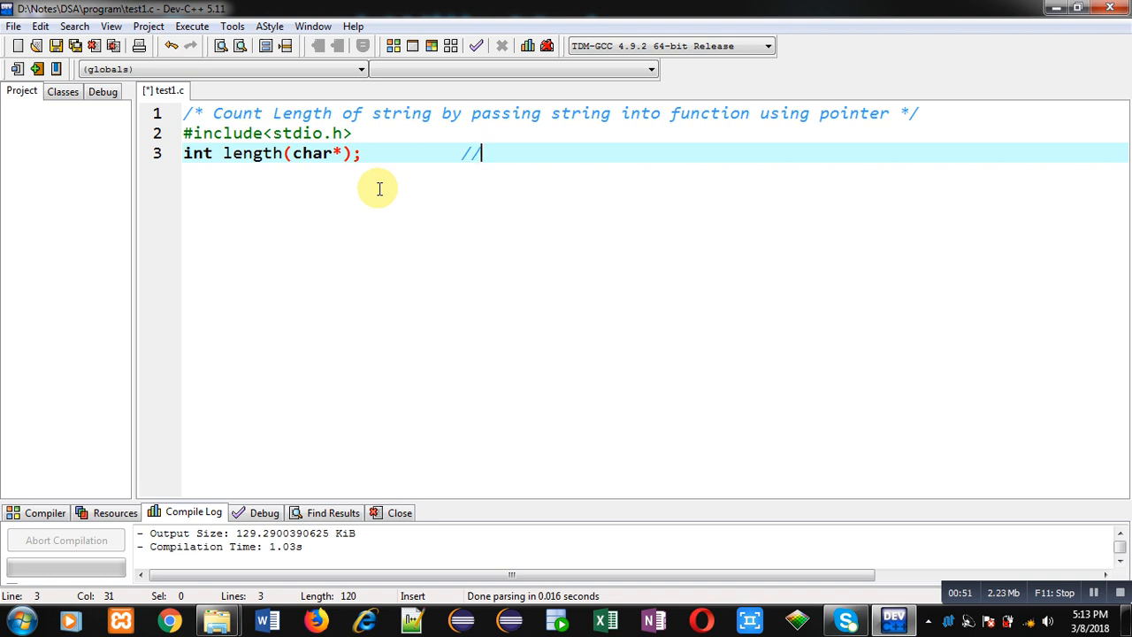
mouse_move(333, 163)
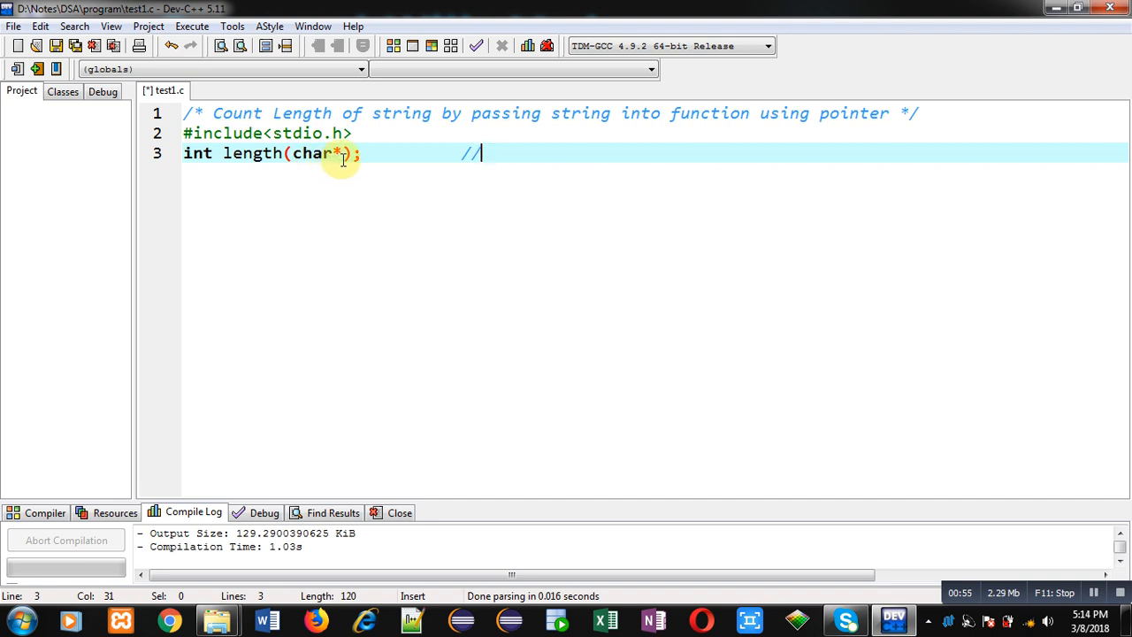
mouse_move(610, 163)
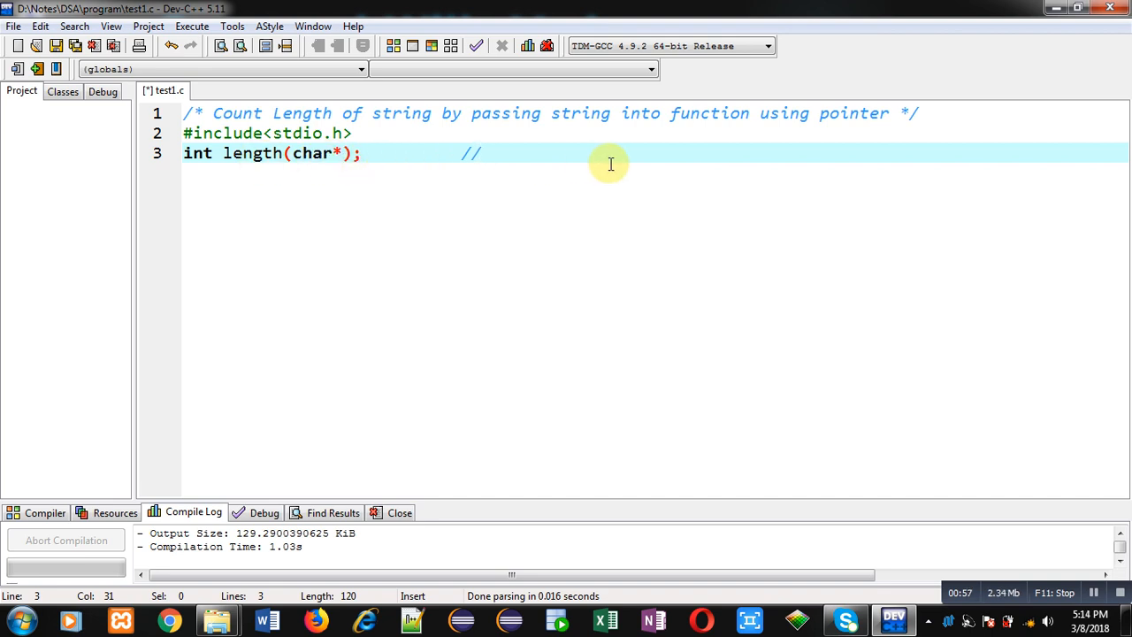
type("function dec")
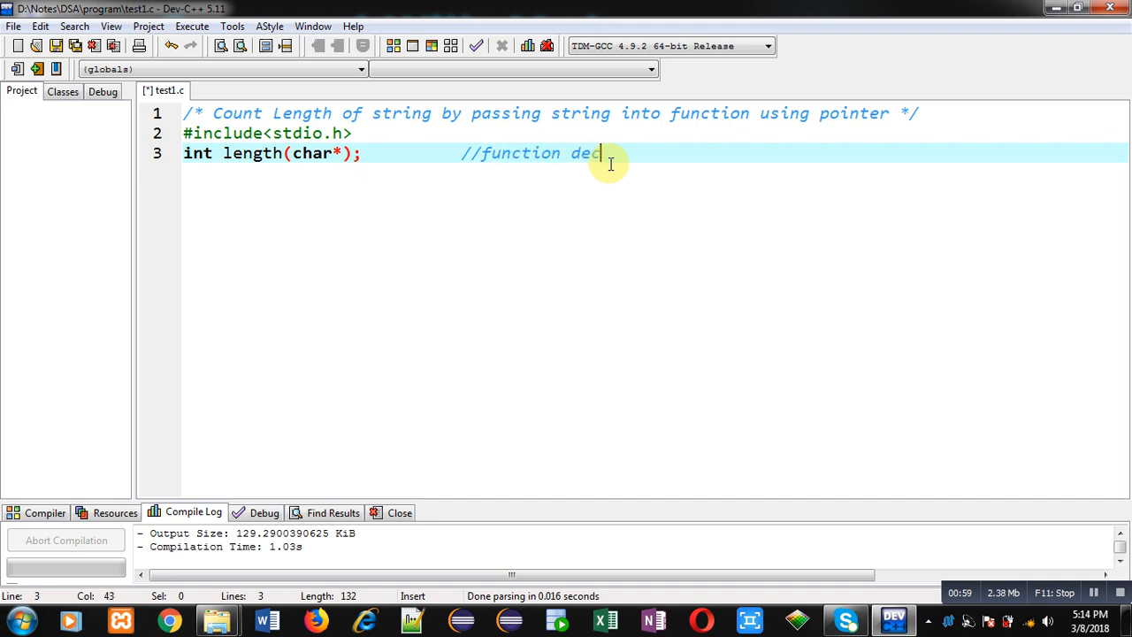
type("laration")
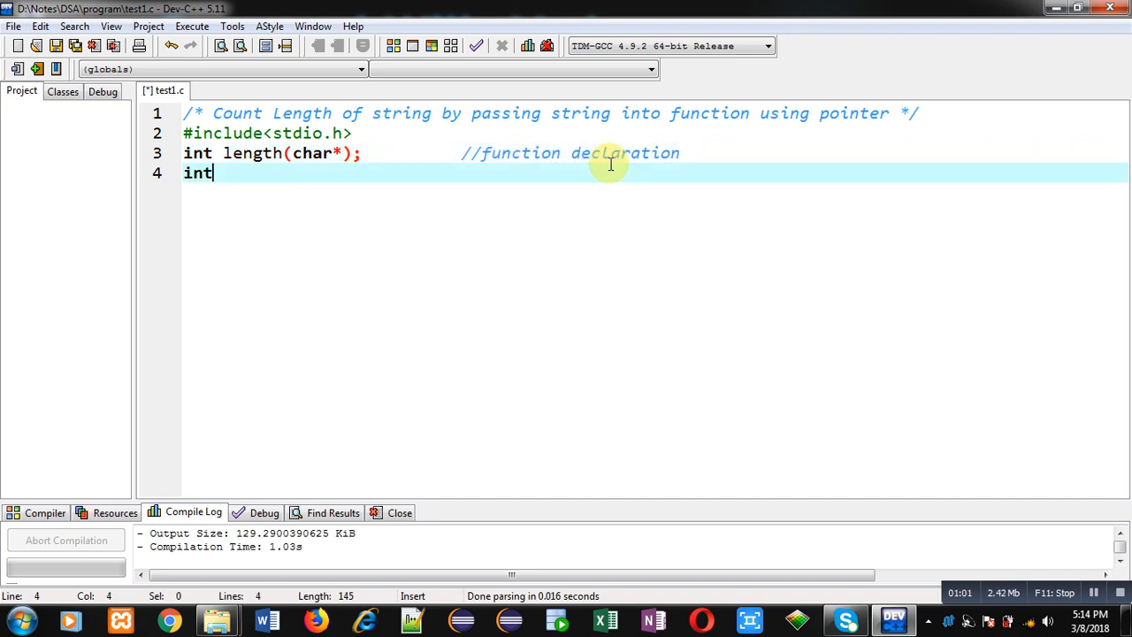
Step: Begin main with char str[10], a printf Enter String prompt and gets(str)
type("main()")
type("char")
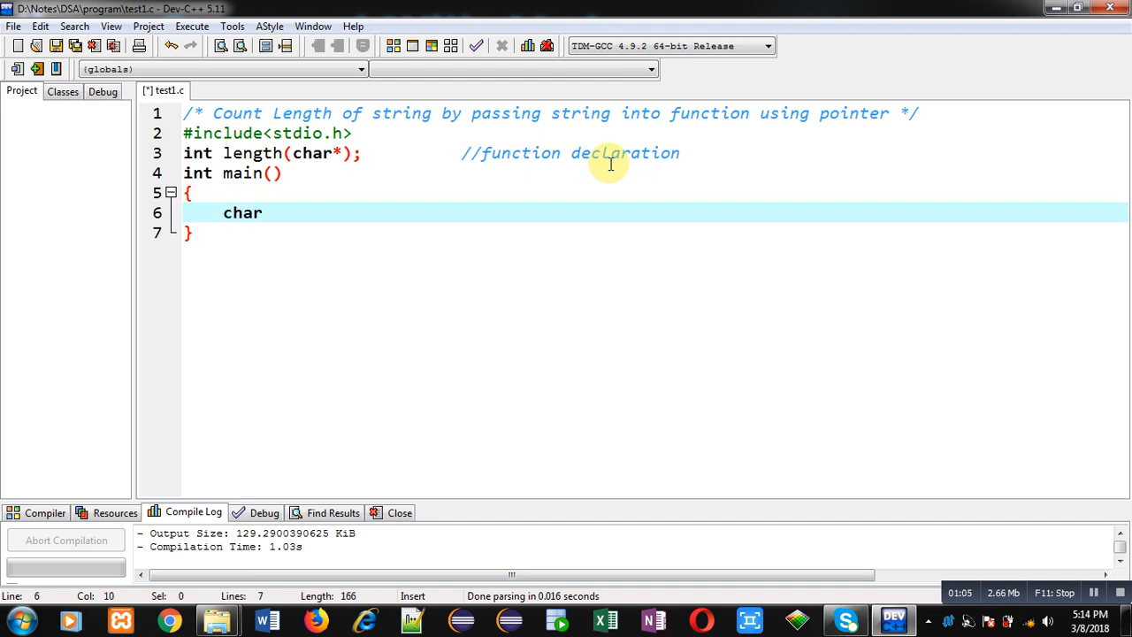
type("str[10]")
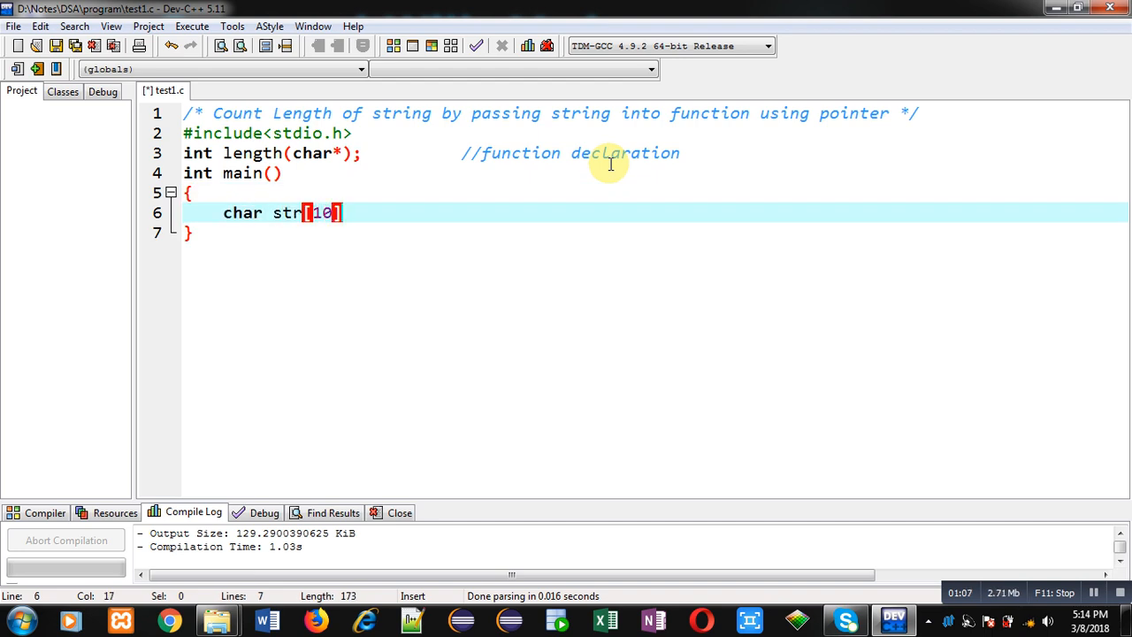
type(";")
type("int l;")
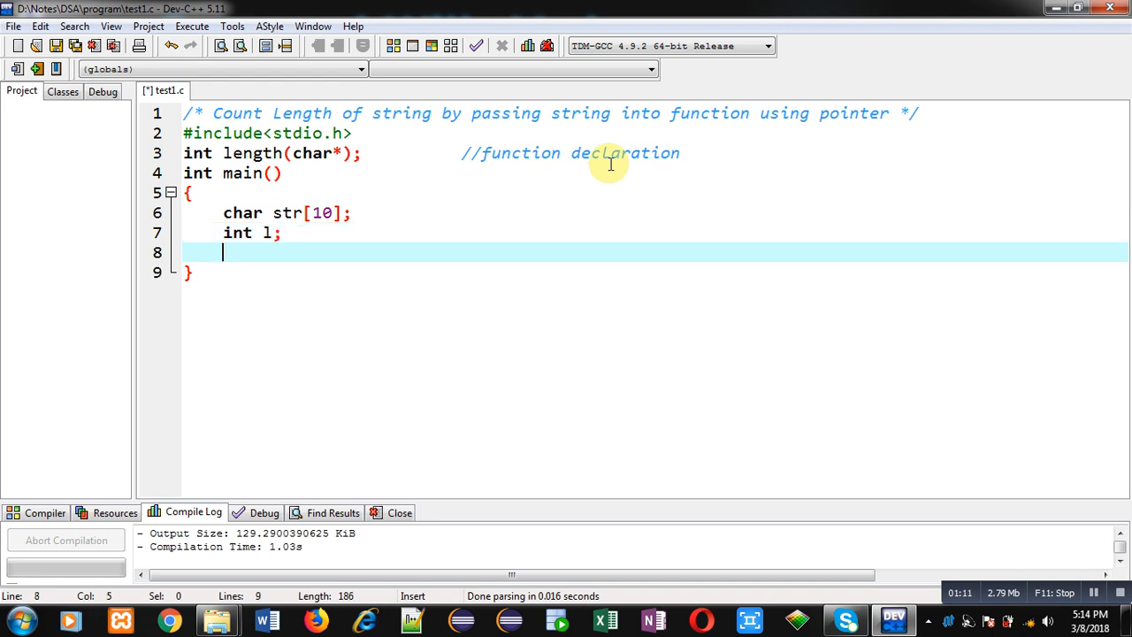
type("printf(\"\\n")
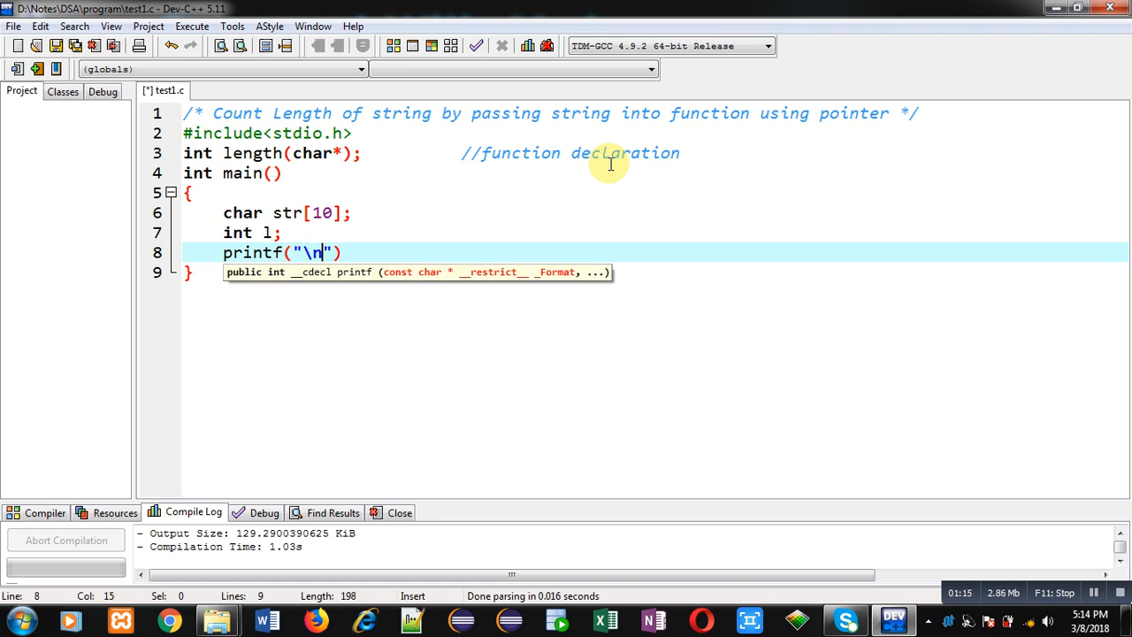
type("Enter")
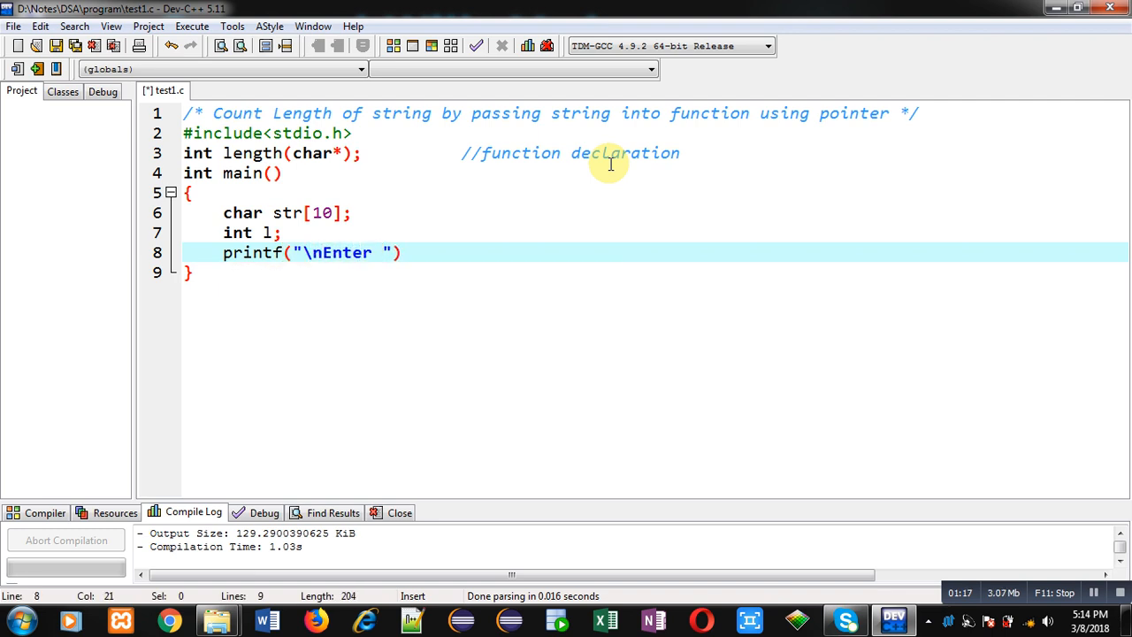
type("String")
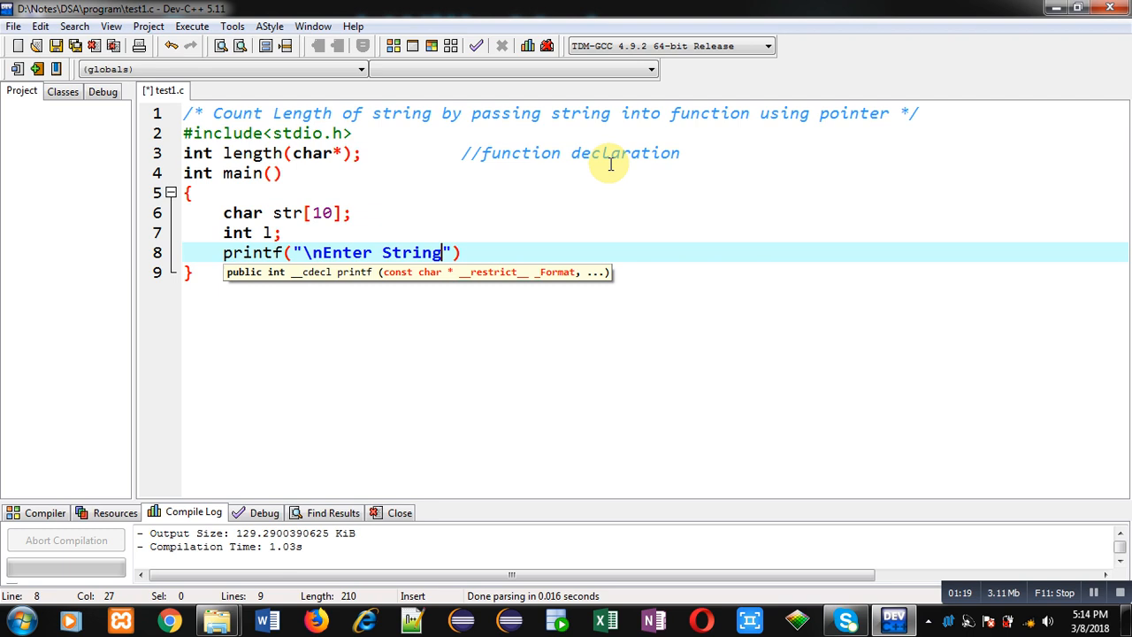
type("=")
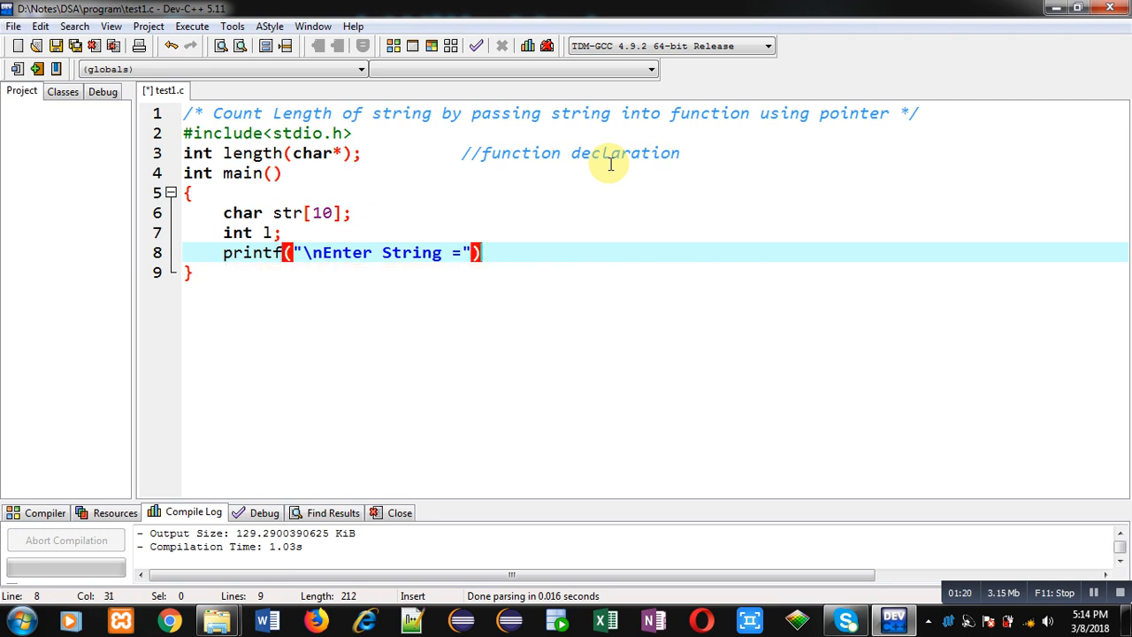
type(");")
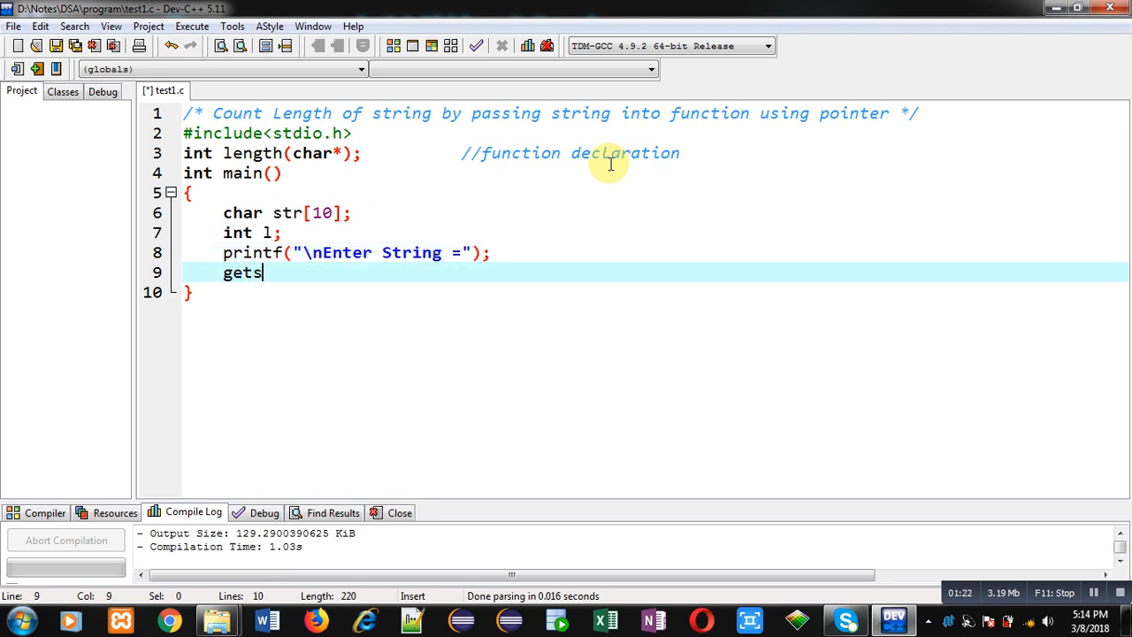
type("(str)")
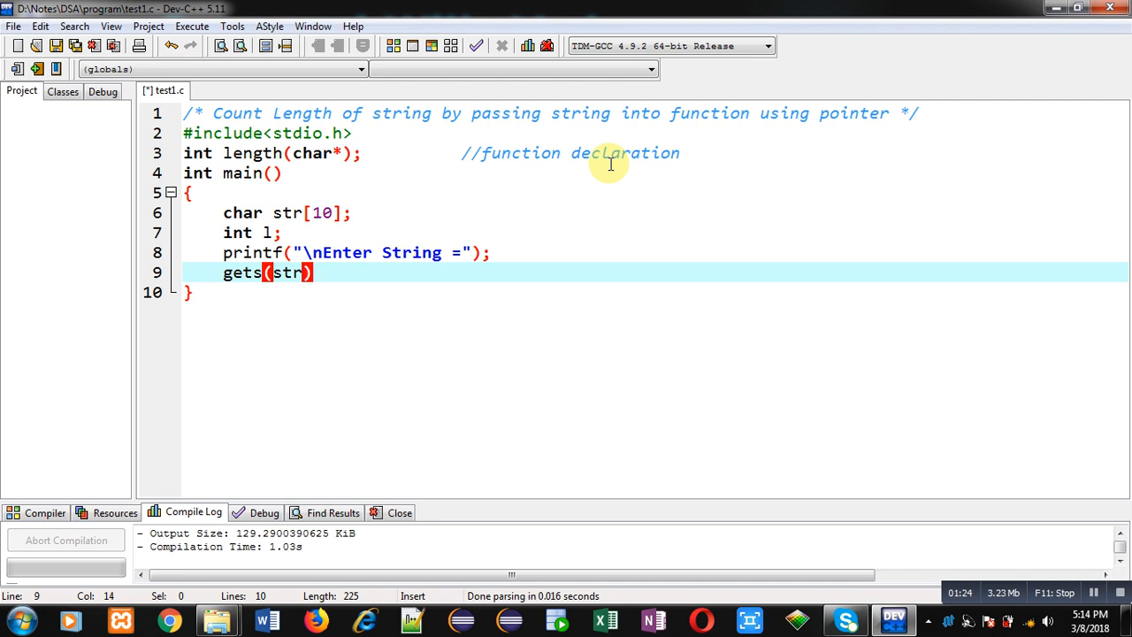
key("Return")
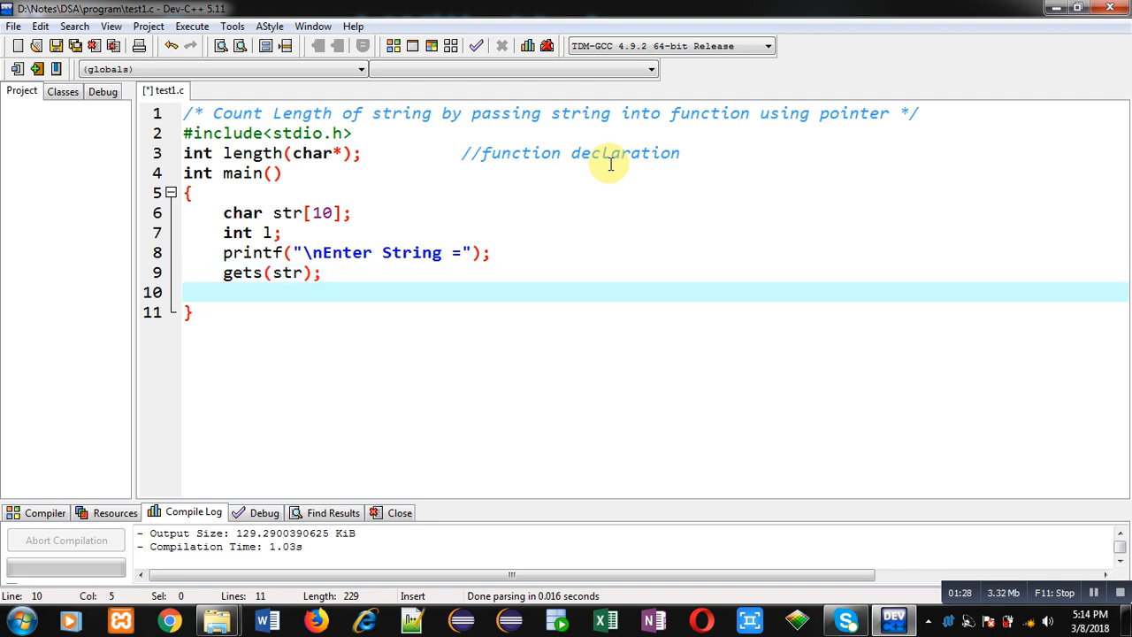
Step: Store l=length(str) with a //function calling comment
type("l=")
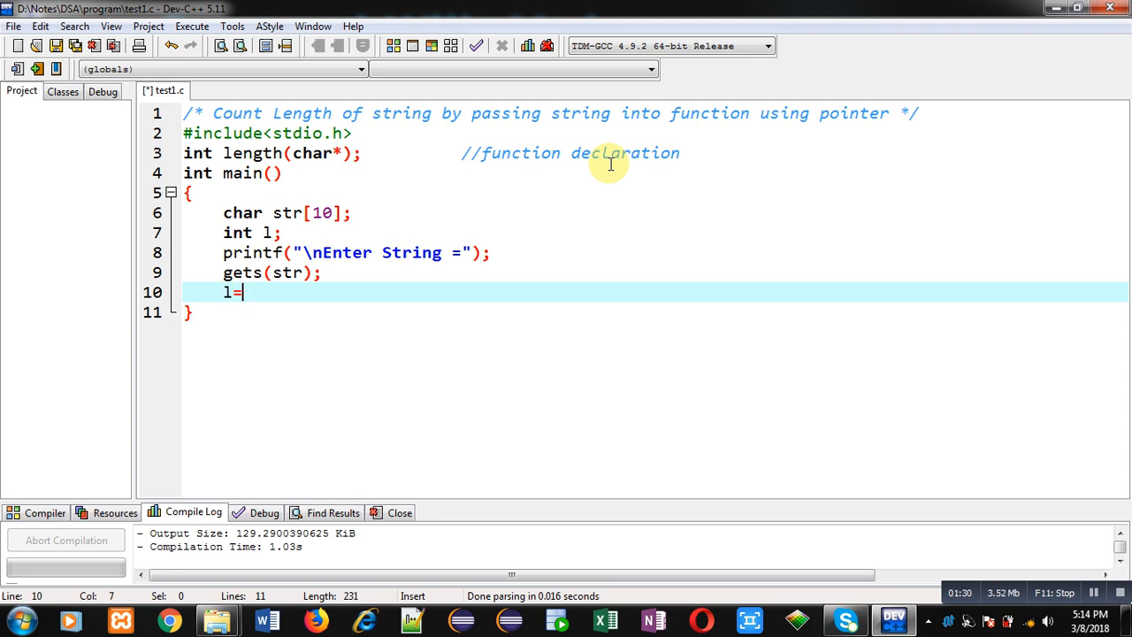
type("length(str);          //")
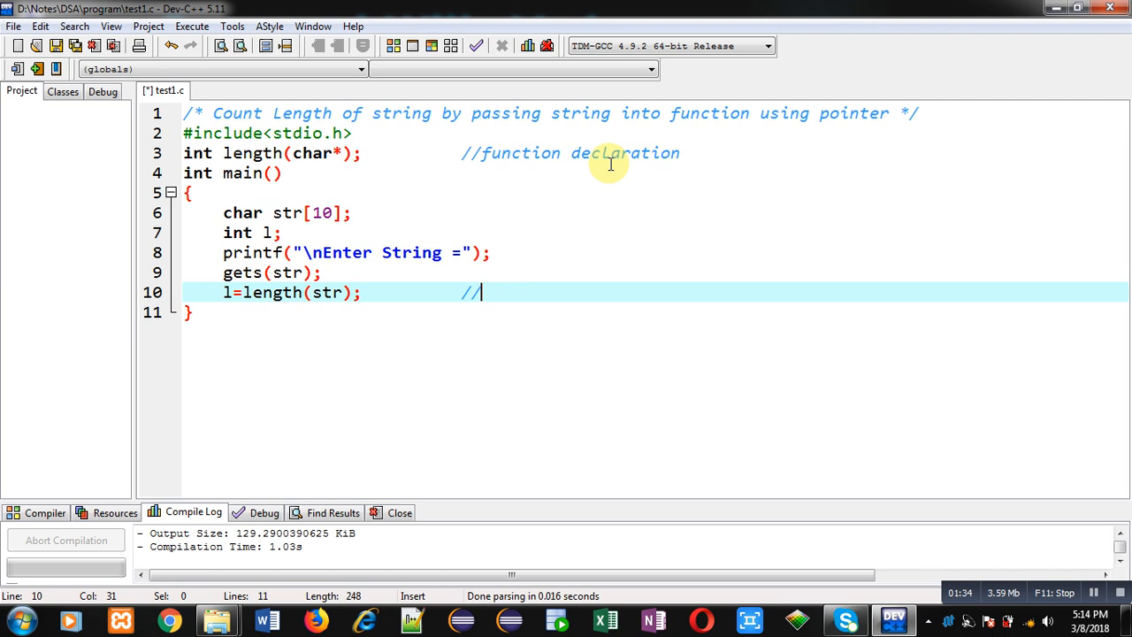
type("function")
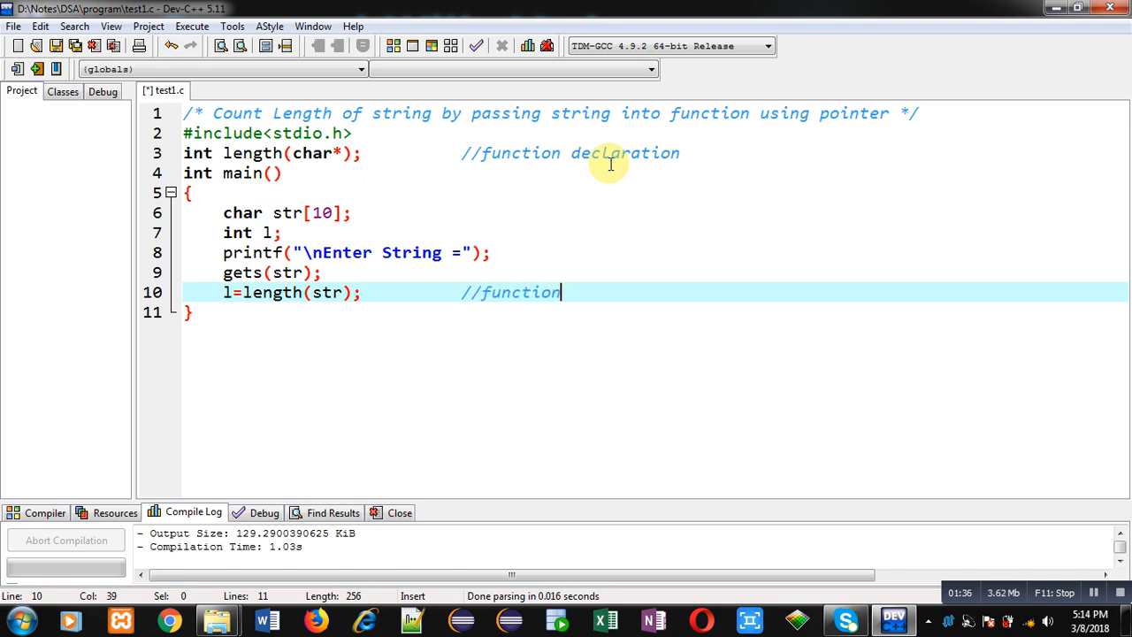
type("calling")
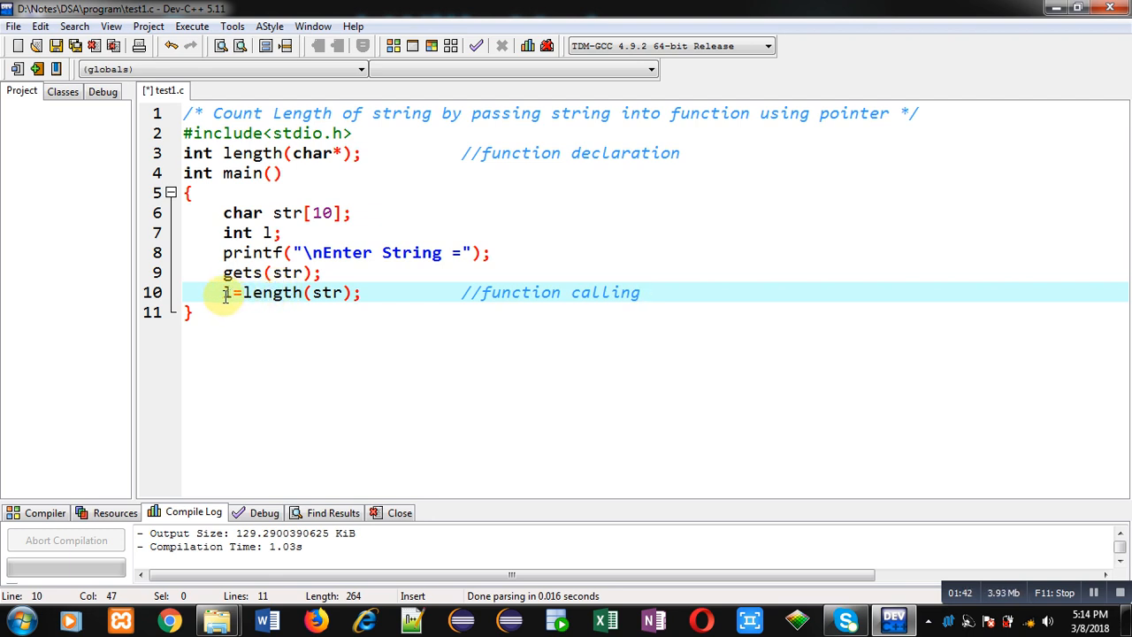
Step: Print "\nLength = %d" with l, return 0, and start the length definition
type("print")
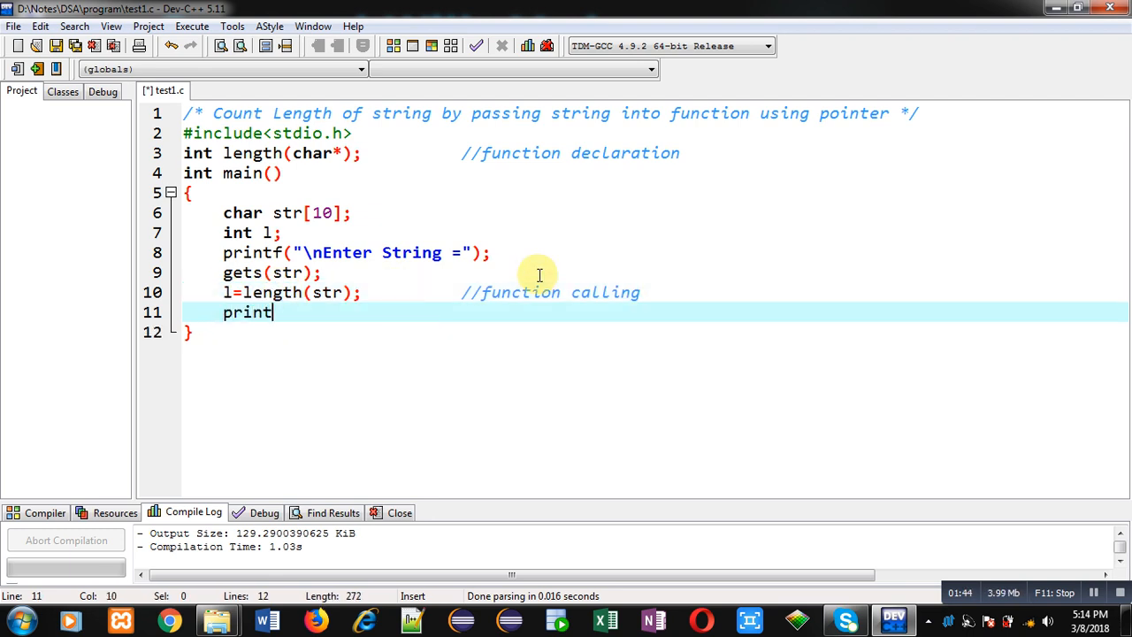
type("f(\"\\n\"")
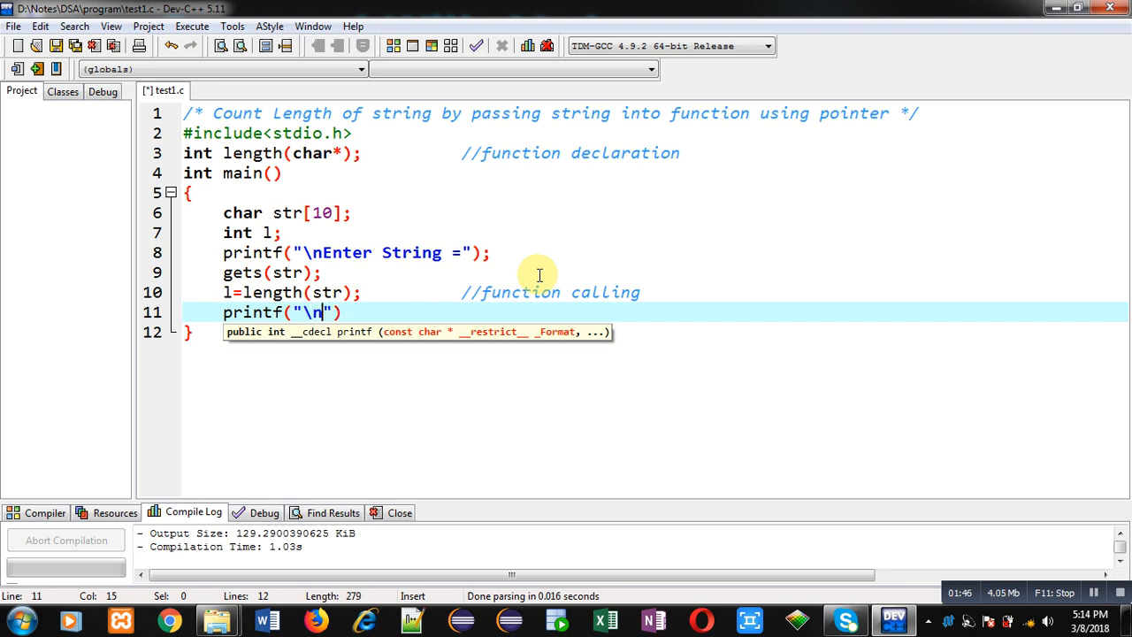
type("Length =")
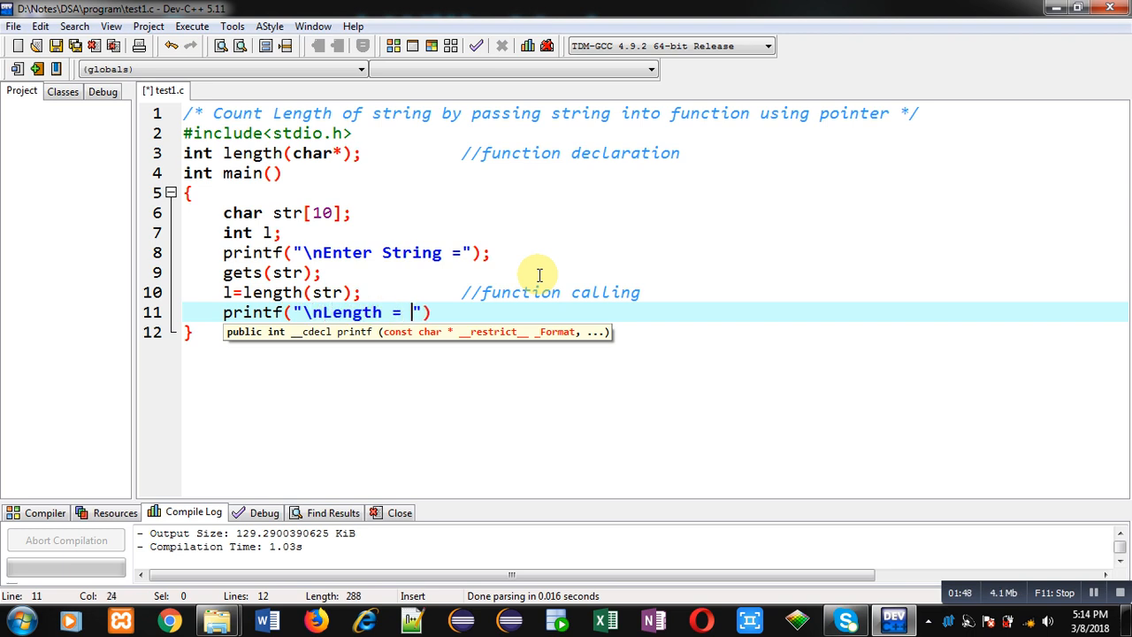
type("%d\",l")
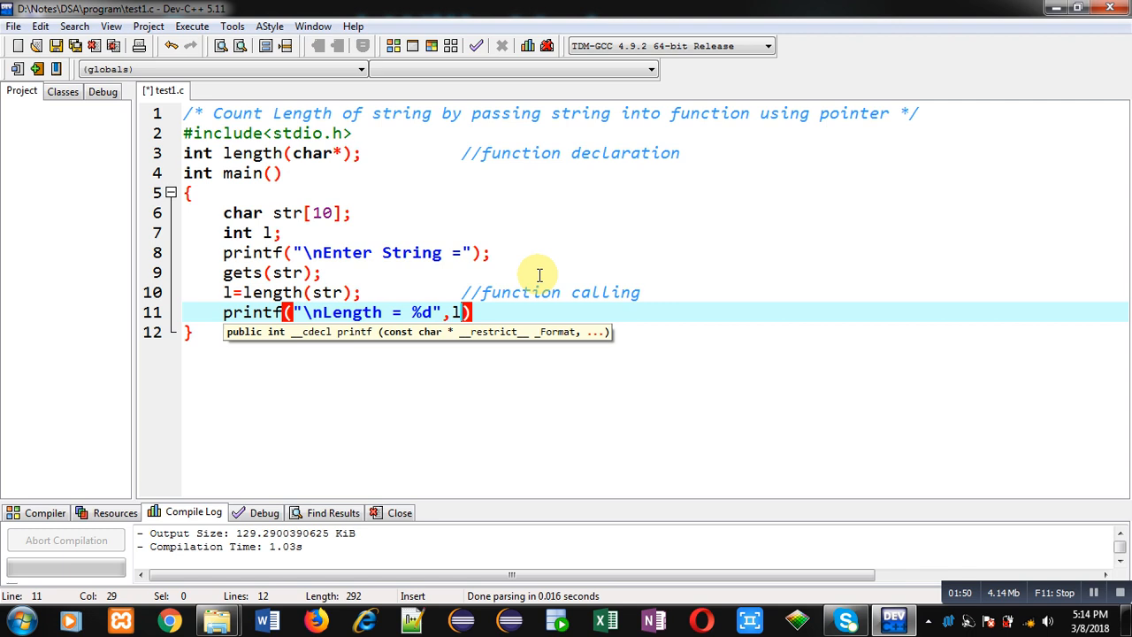
key("Return")
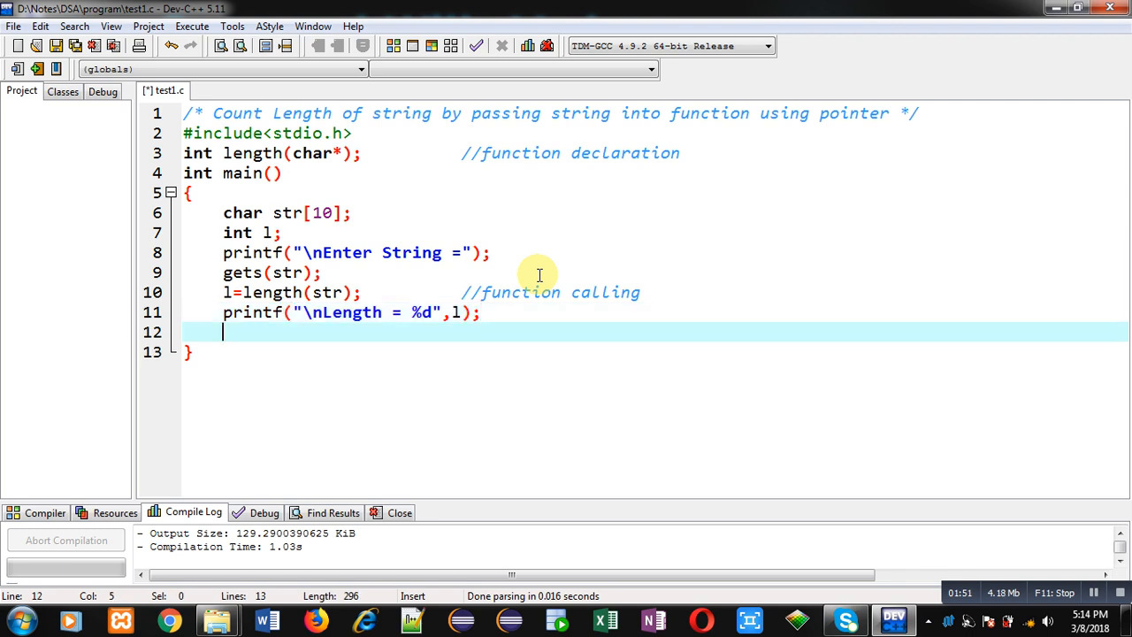
type("return 0;")
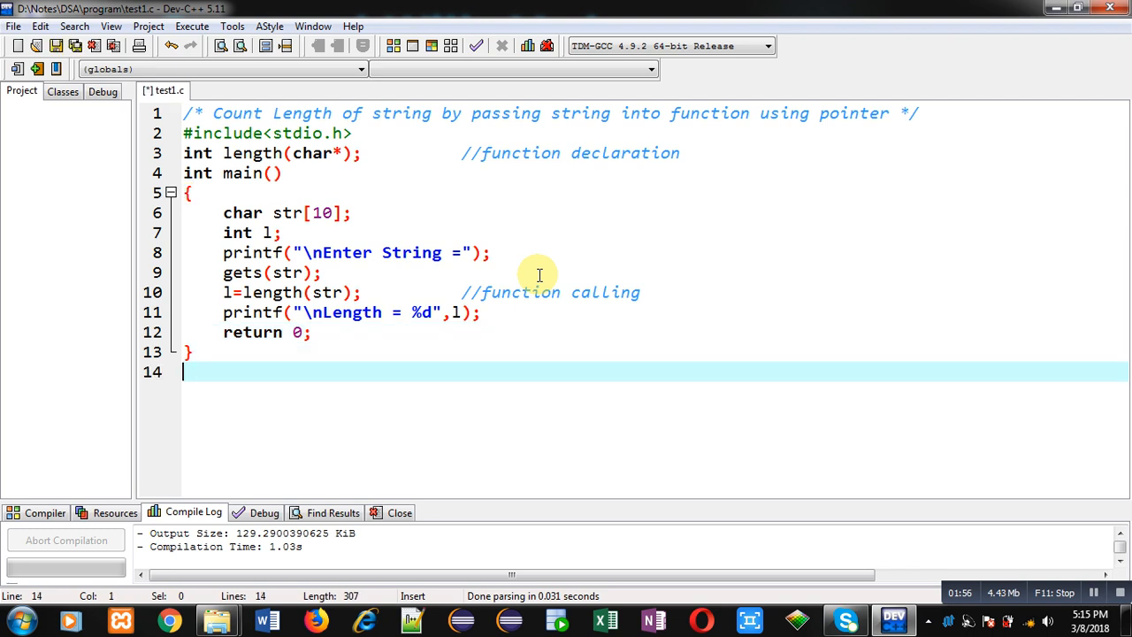
type("int m")
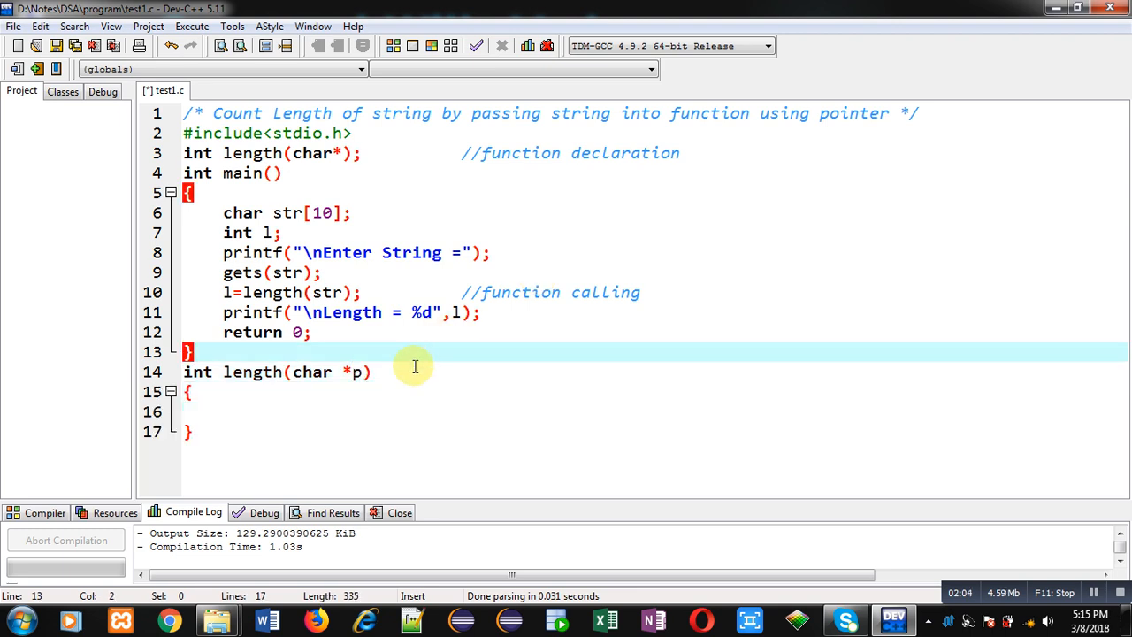
Step: Comment length as //function definition and initialise int l=0
type("//fu")
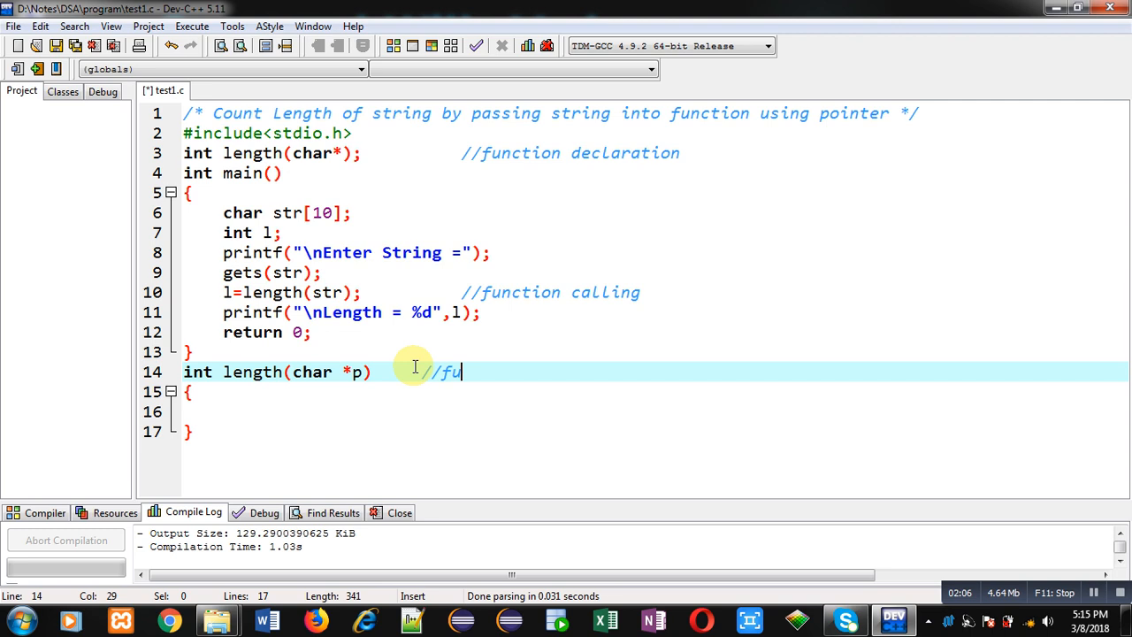
type("nction definition")
left_click(635, 412)
type("int")
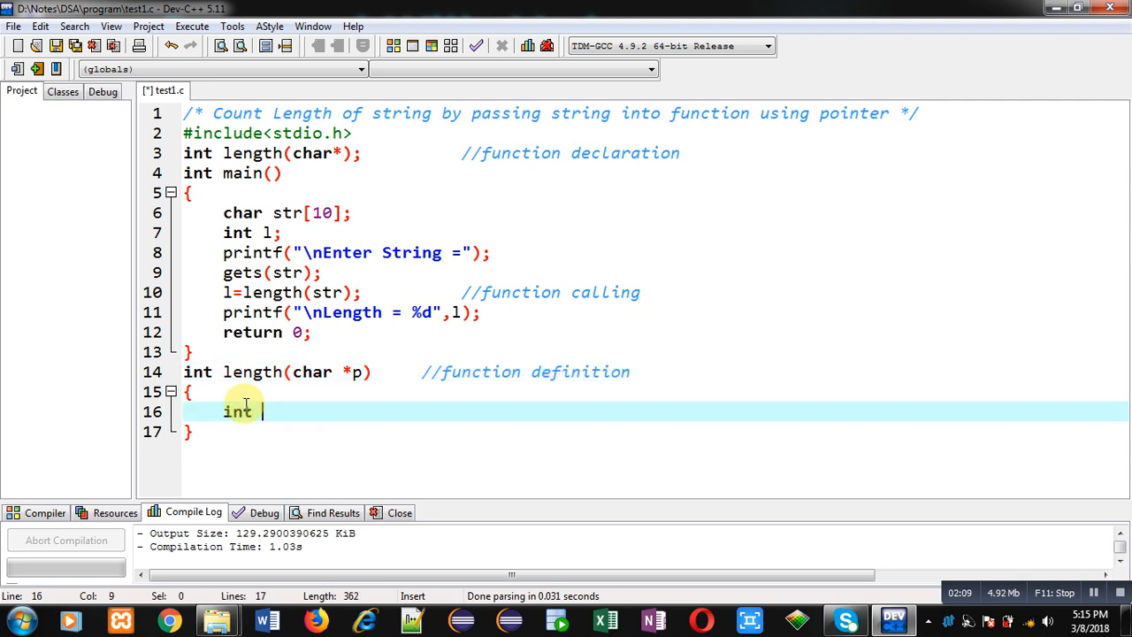
type("l=0")
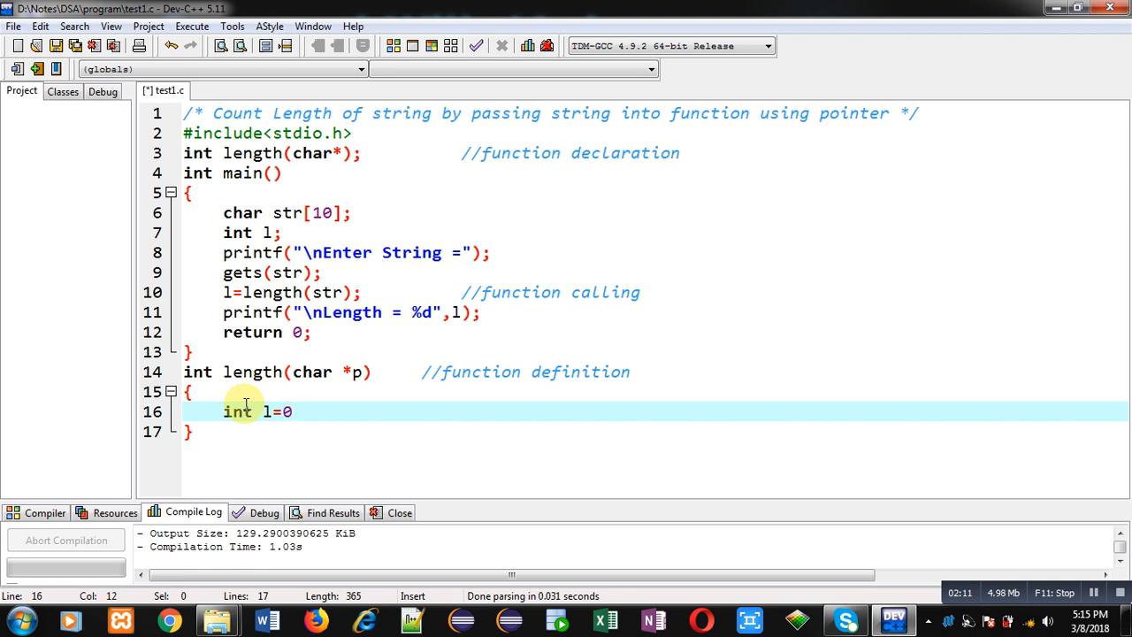
key("enter")
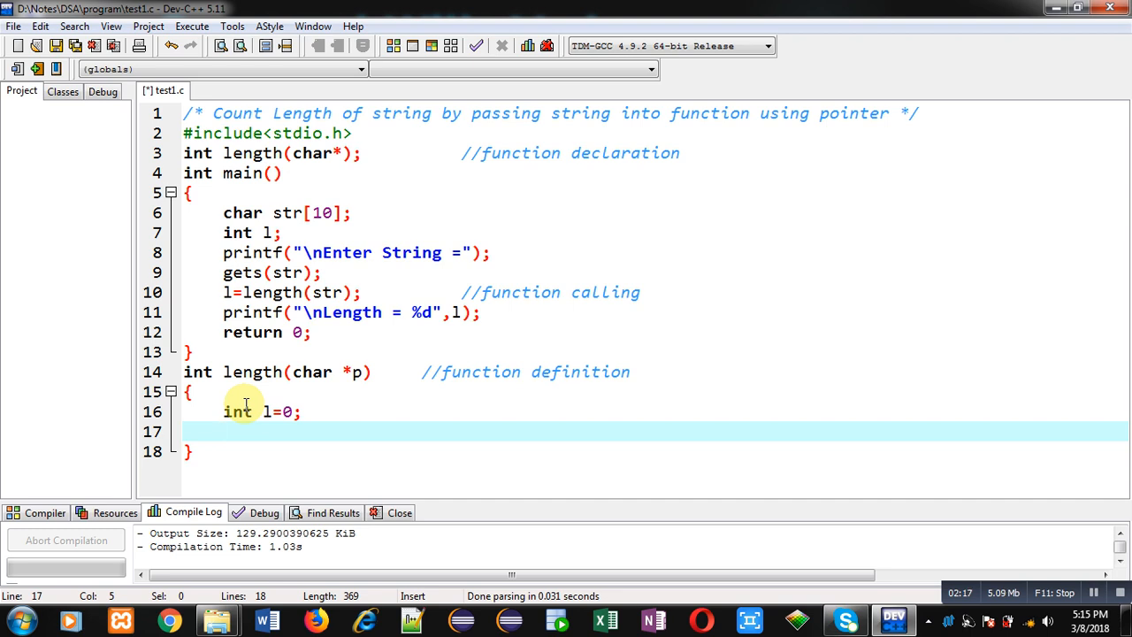
Step: Open a while(*p!='\0') loop with an empty body
type("while()")
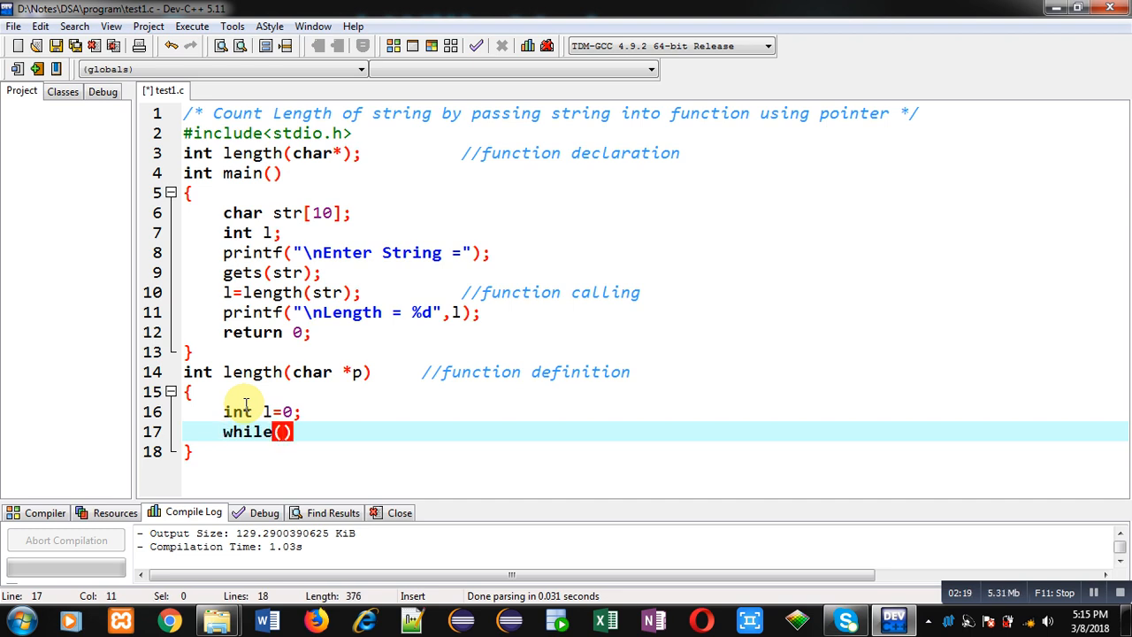
type("*p!='")
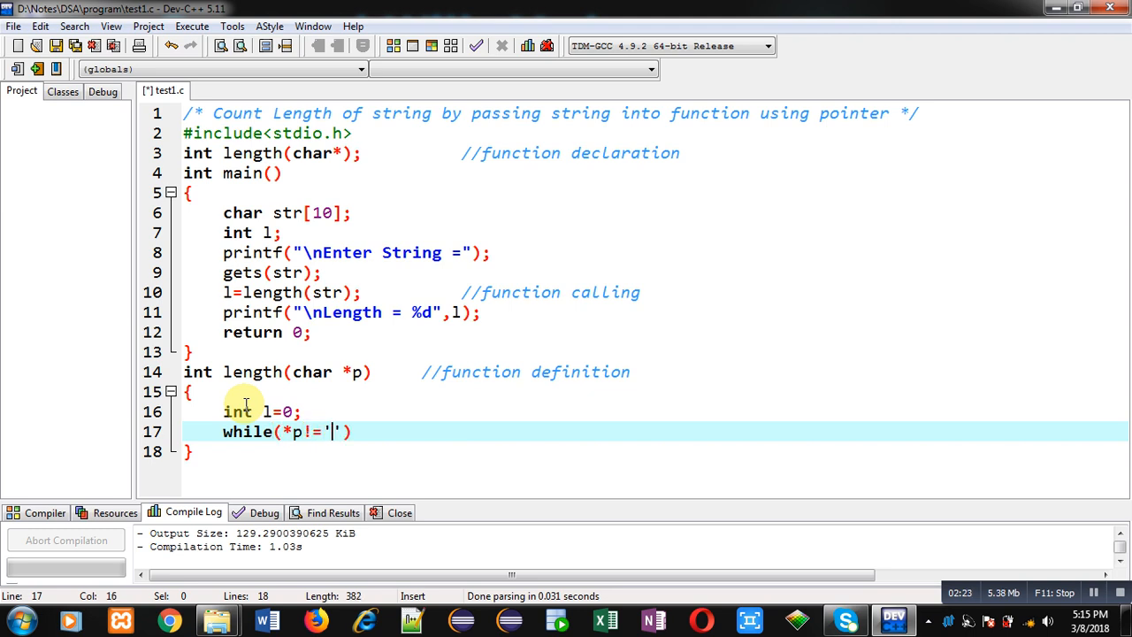
type("\\0')")
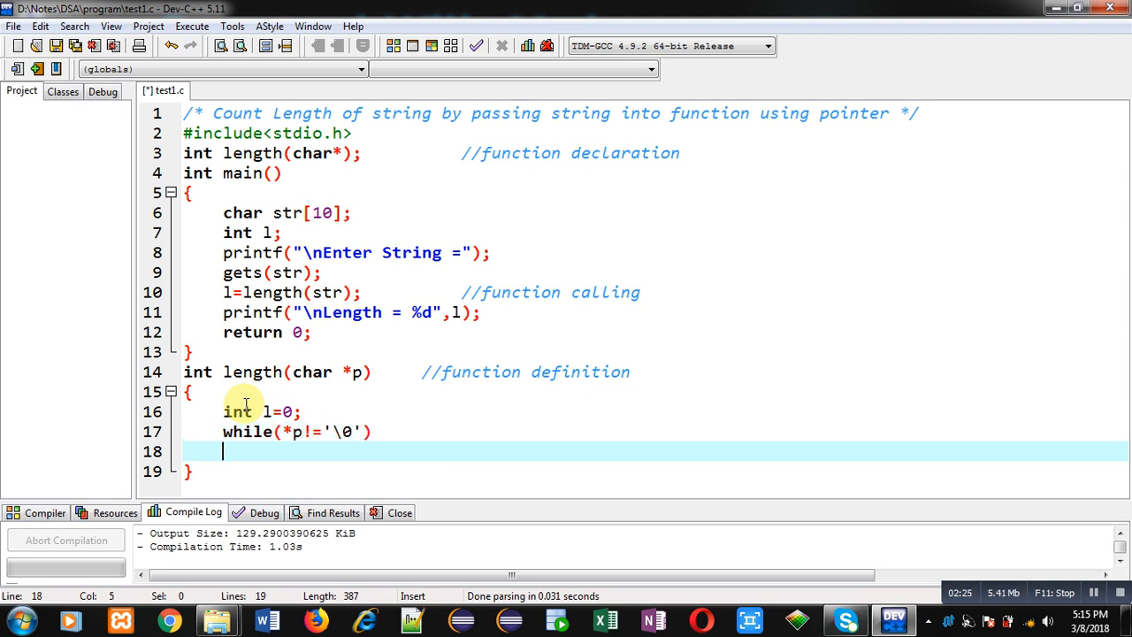
type("{")
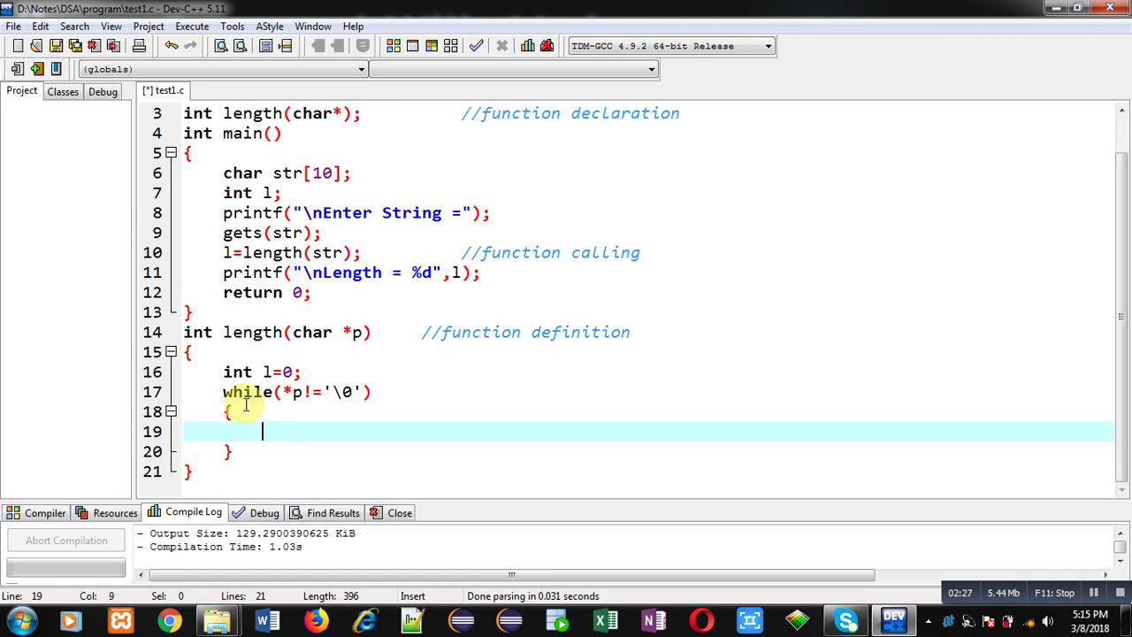
left_click(357, 332)
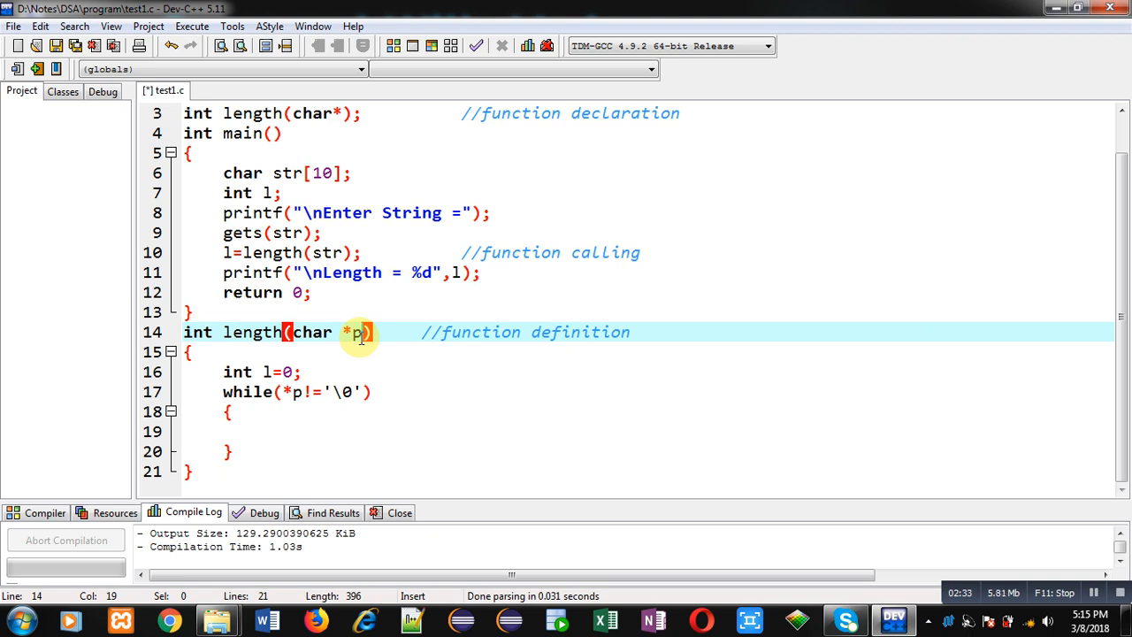
left_click(297, 392)
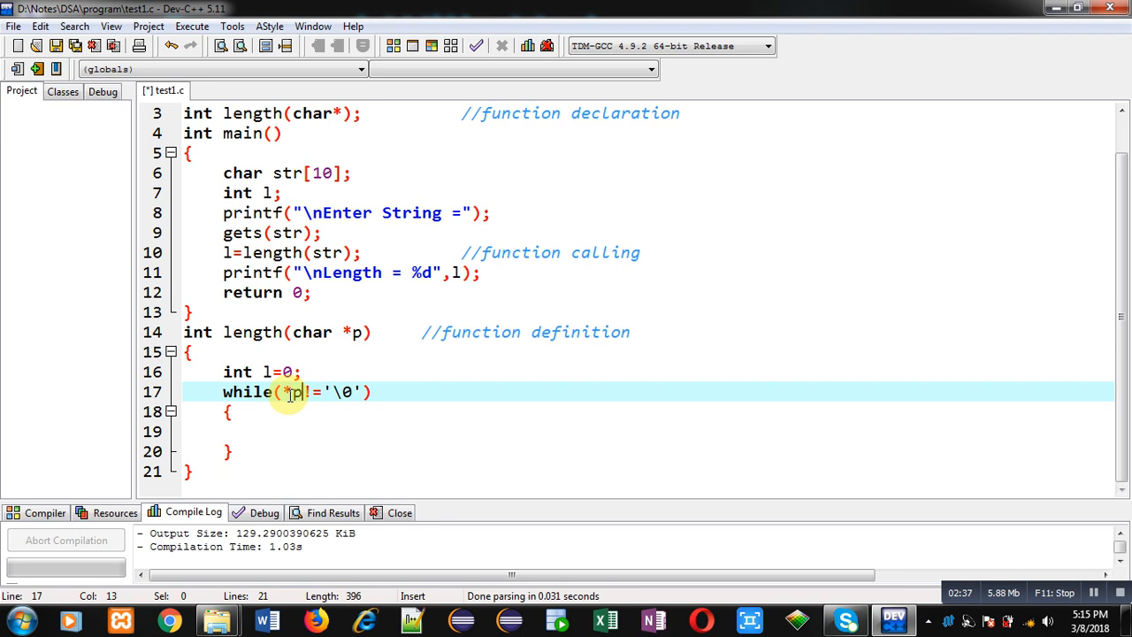
mouse_move(295, 405)
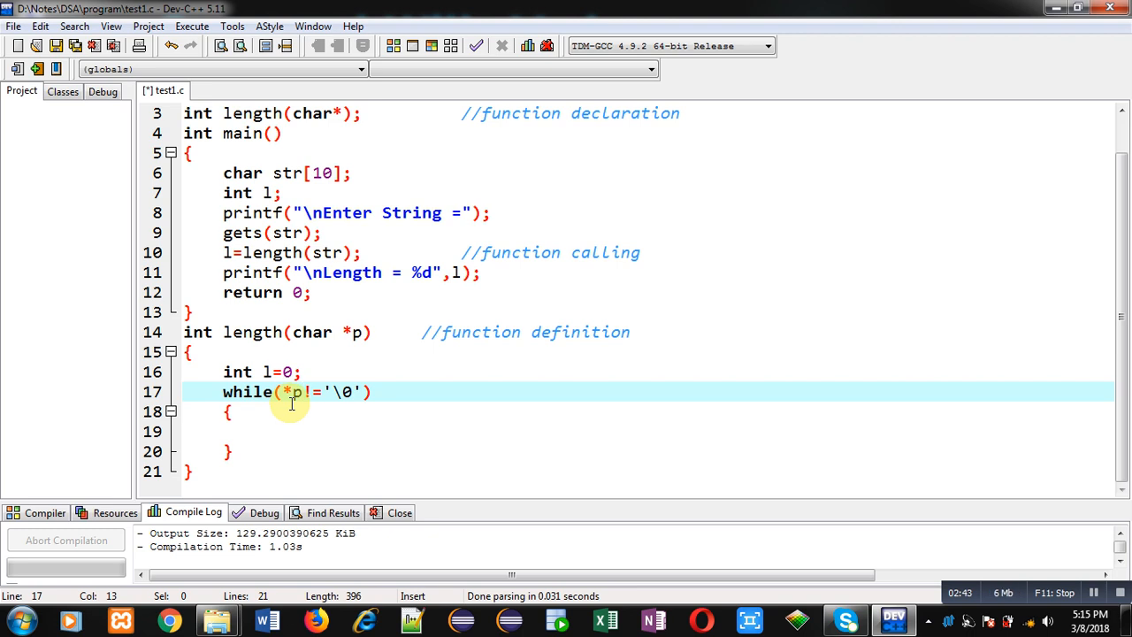
mouse_move(352, 399)
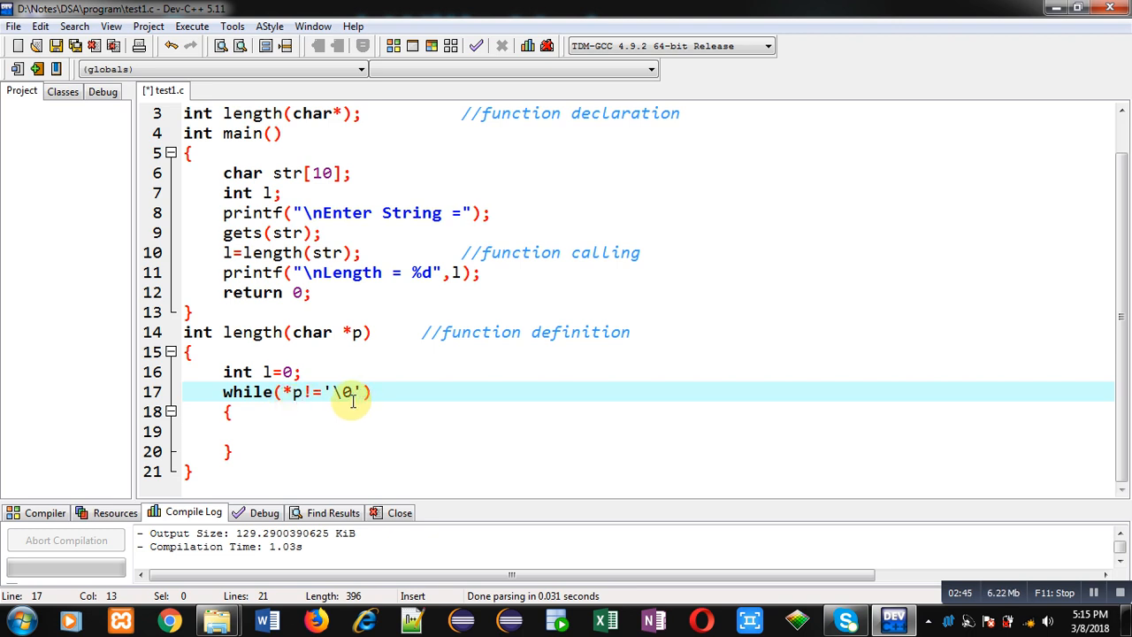
mouse_move(299, 392)
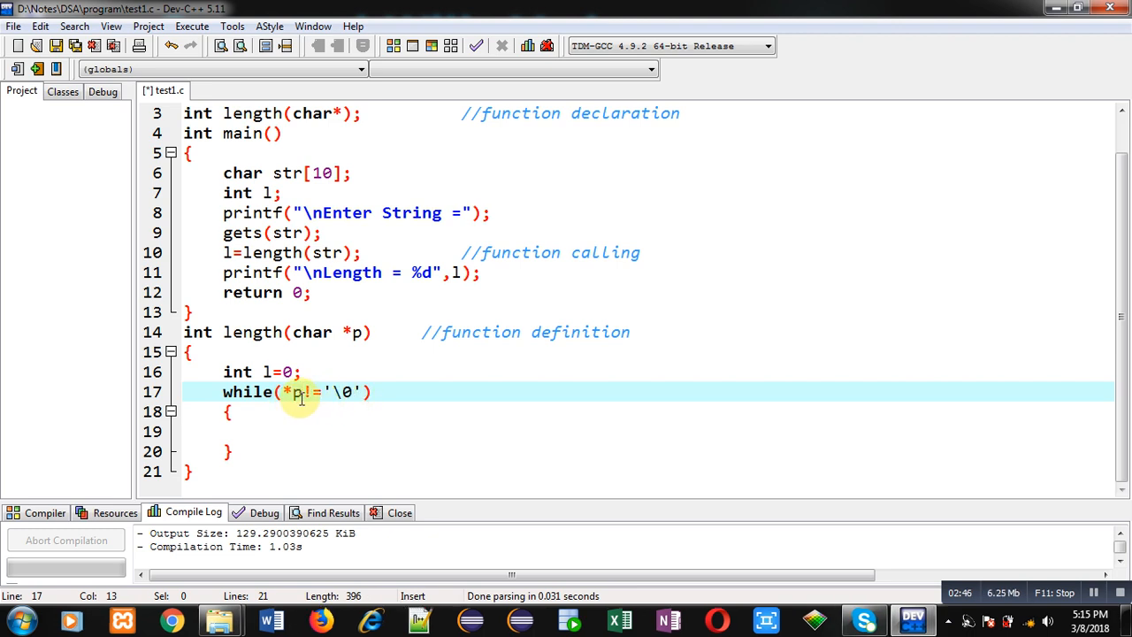
mouse_move(278, 423)
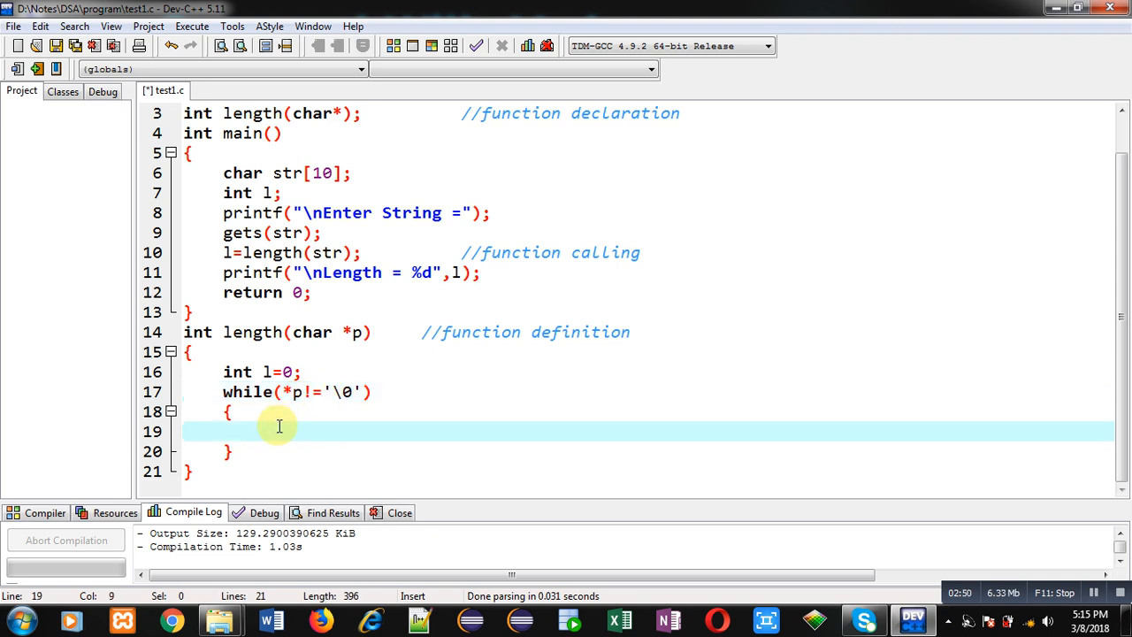
Step: Increment l and p inside the loop body
type("l++")
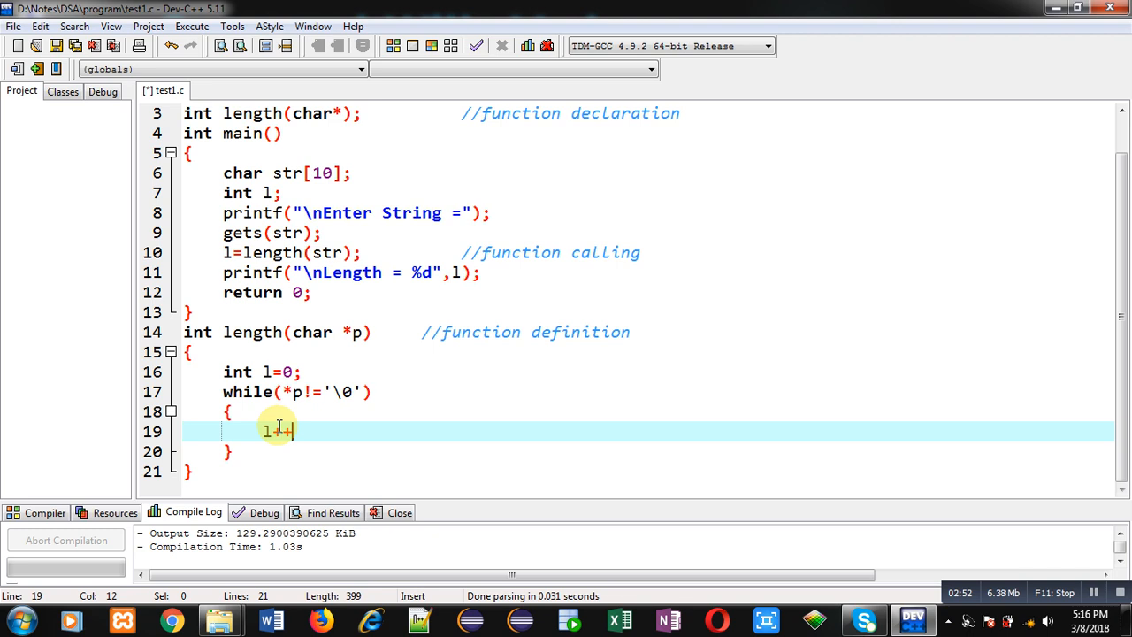
key("Return")
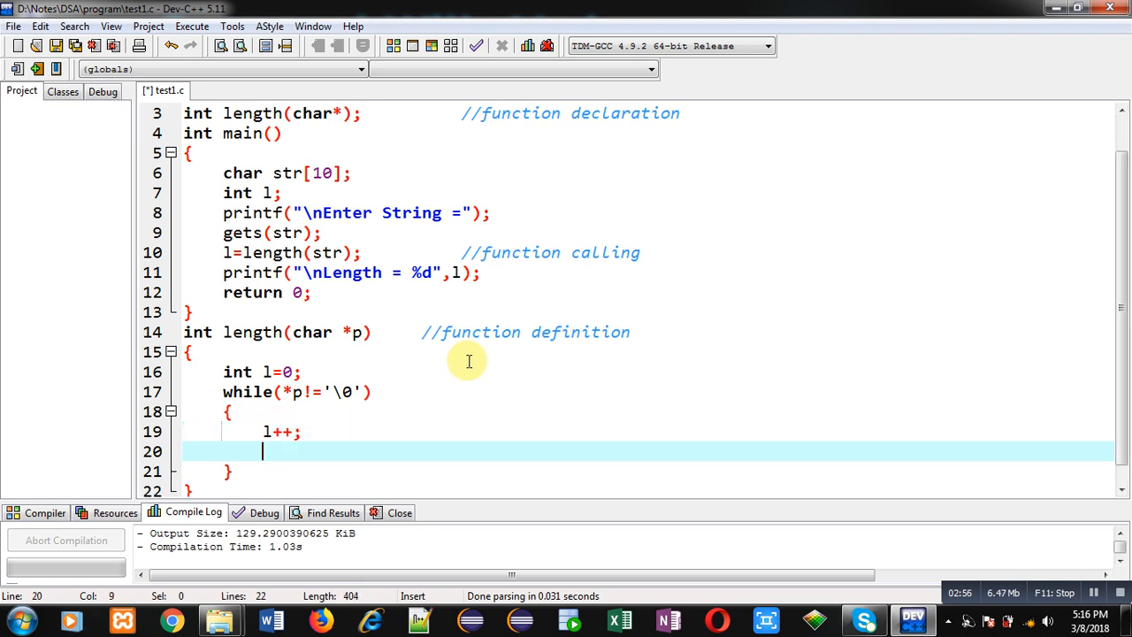
type("p")
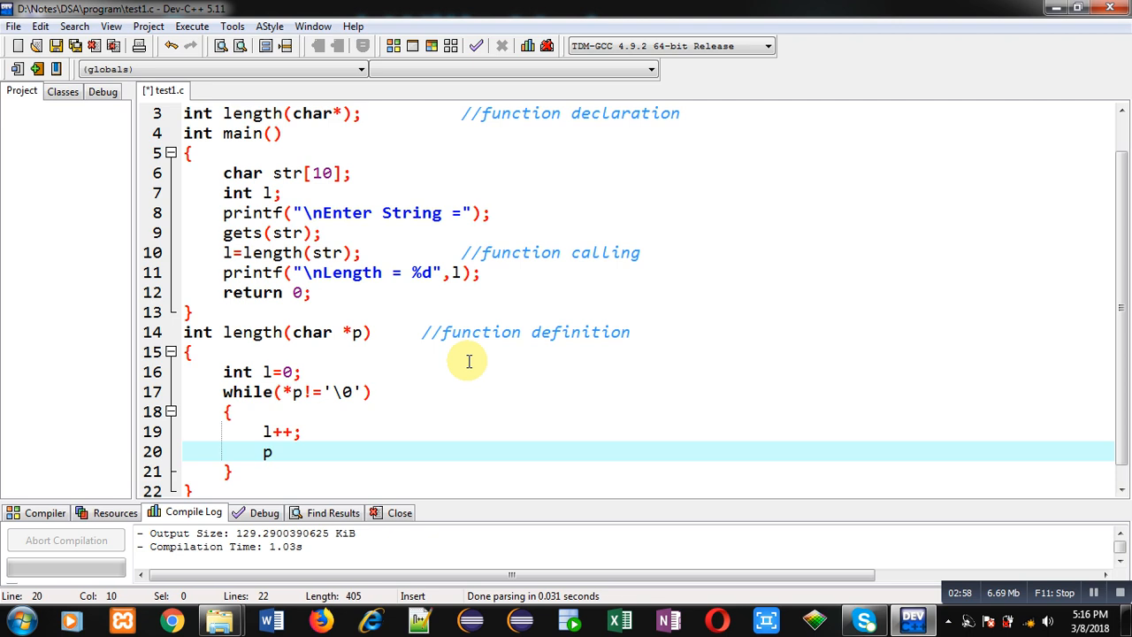
type("++;")
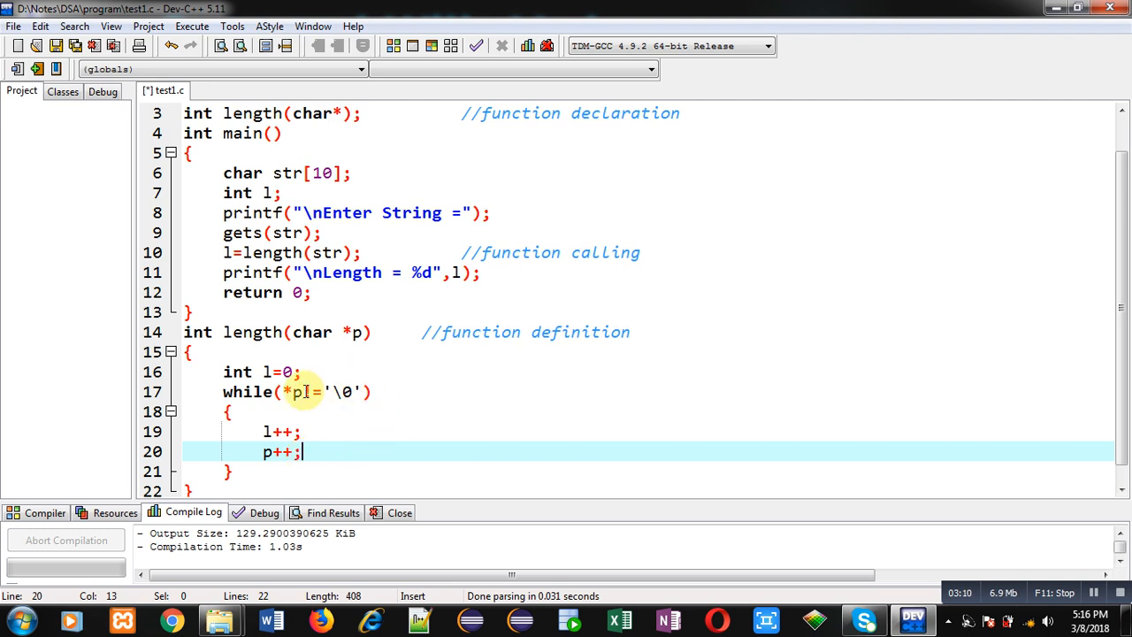
mouse_move(308, 407)
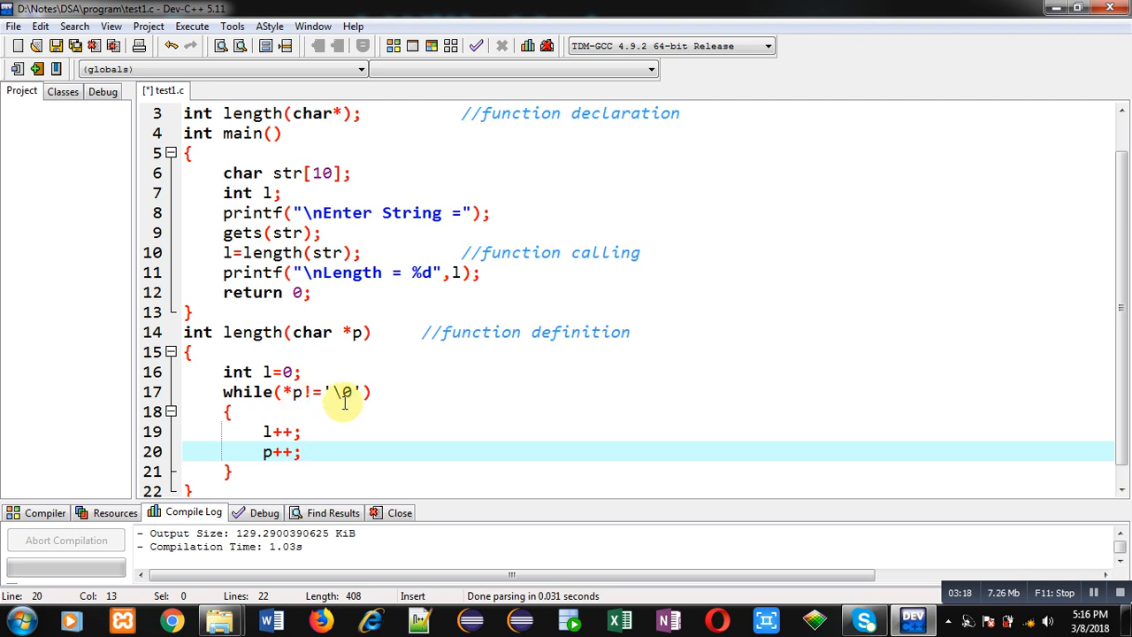
mouse_move(373, 393)
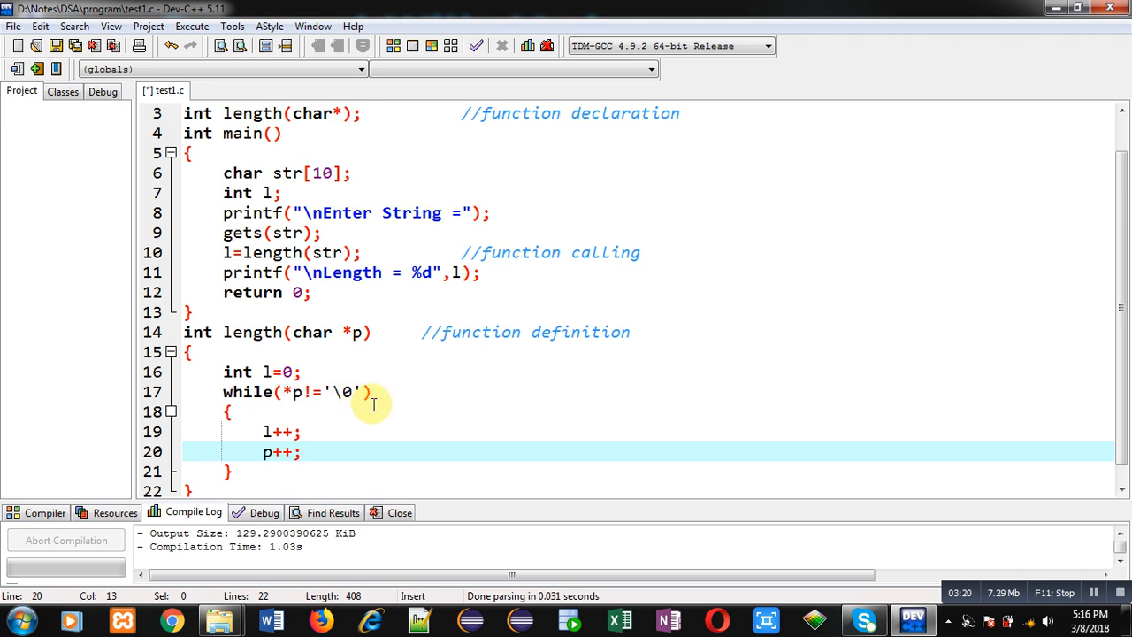
mouse_move(304, 392)
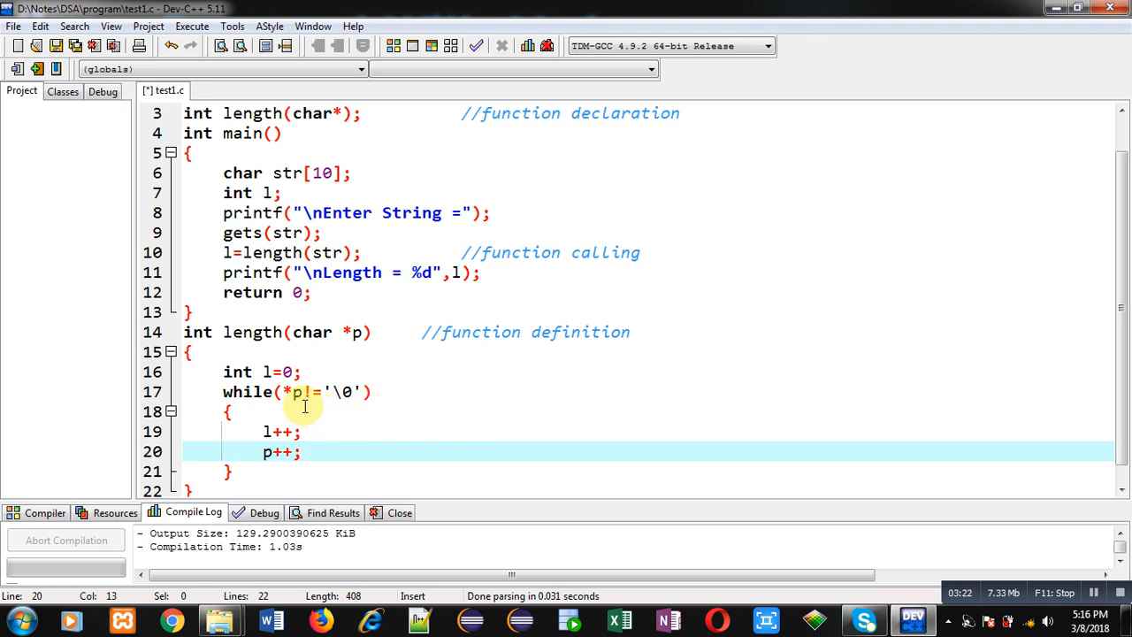
Step: Return l after the loop to complete the length function
key("Return")
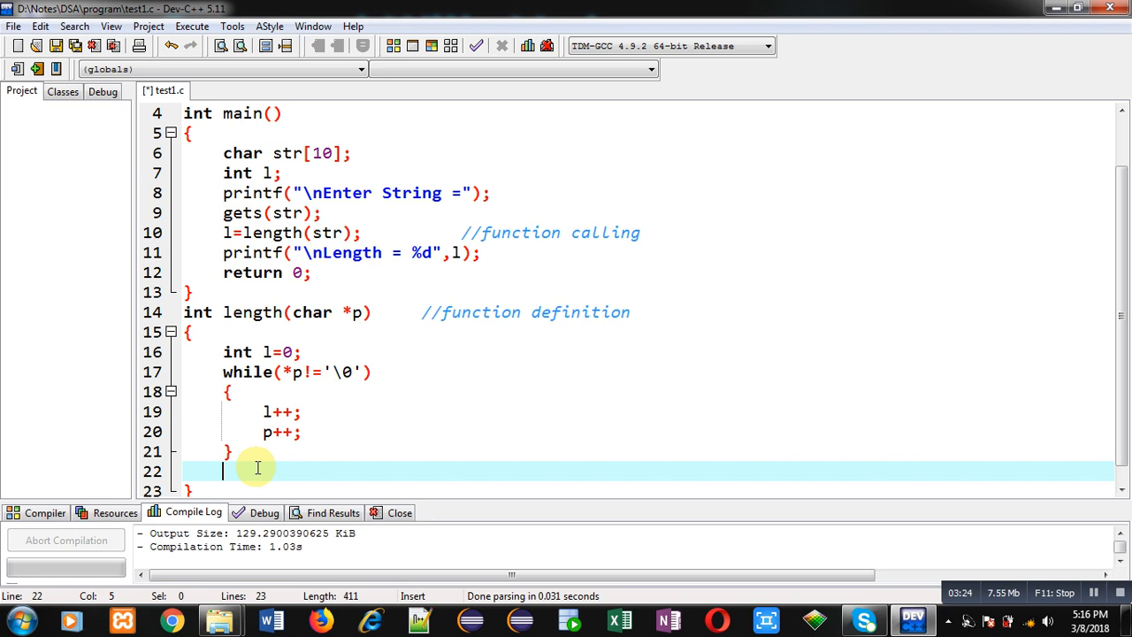
type("return l;")
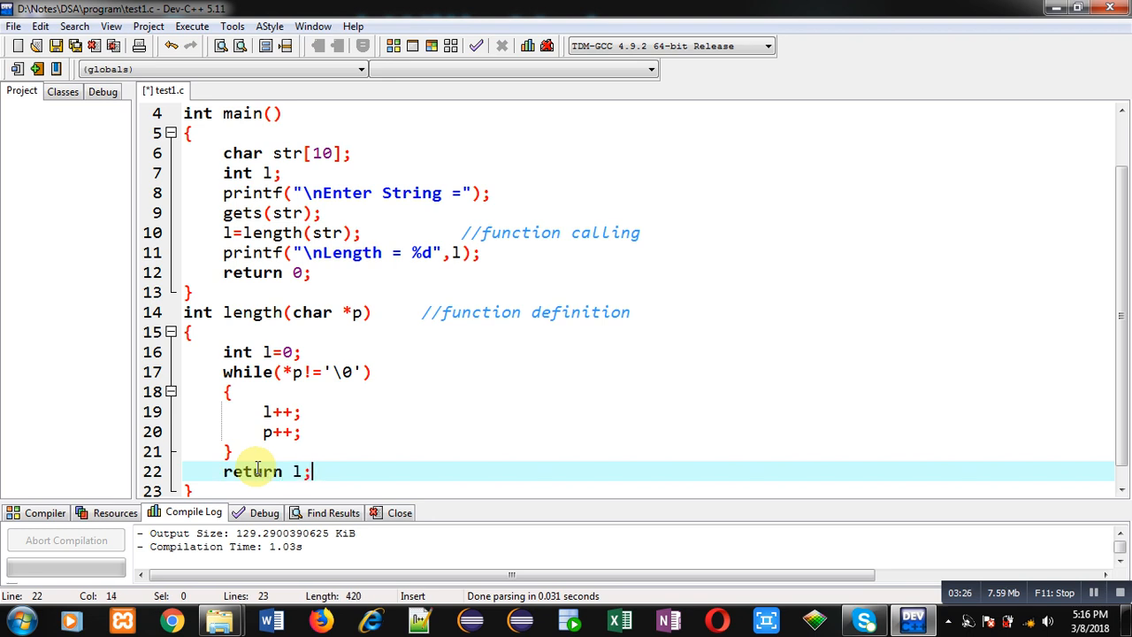
scroll("up", 3)
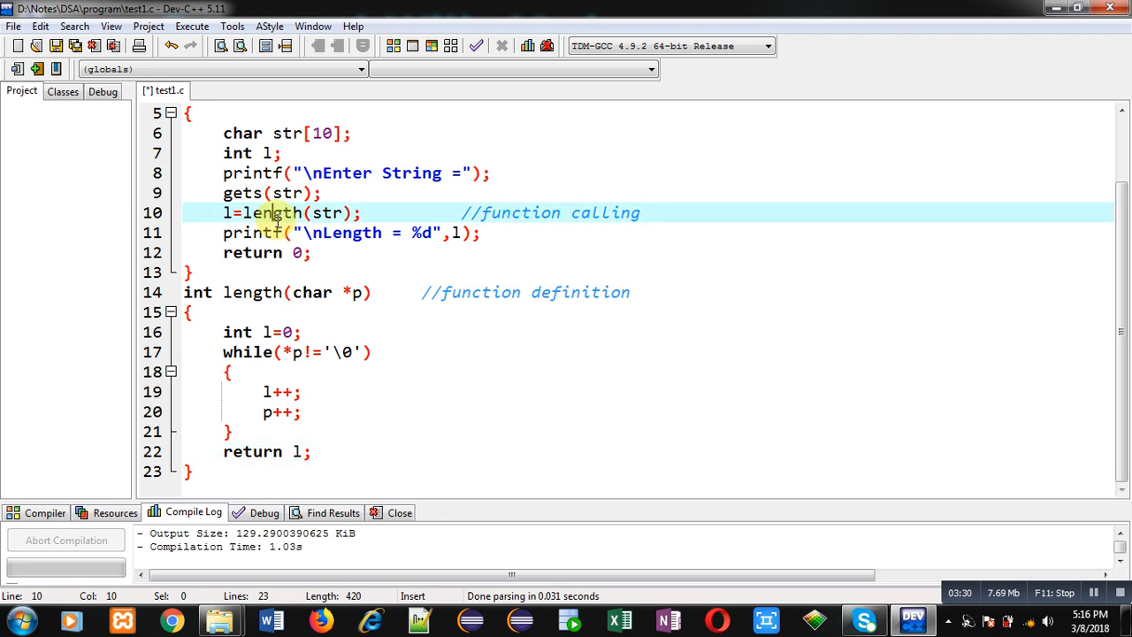
Step: Save test1.c and review the program from the top
left_click(481, 233)
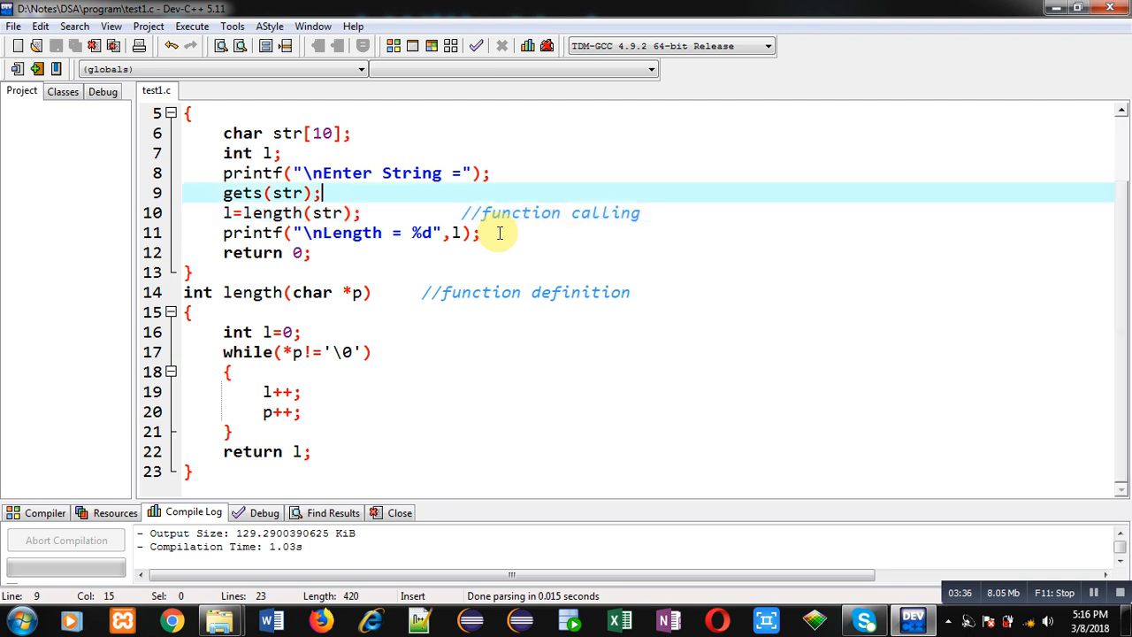
scroll("up", 3)
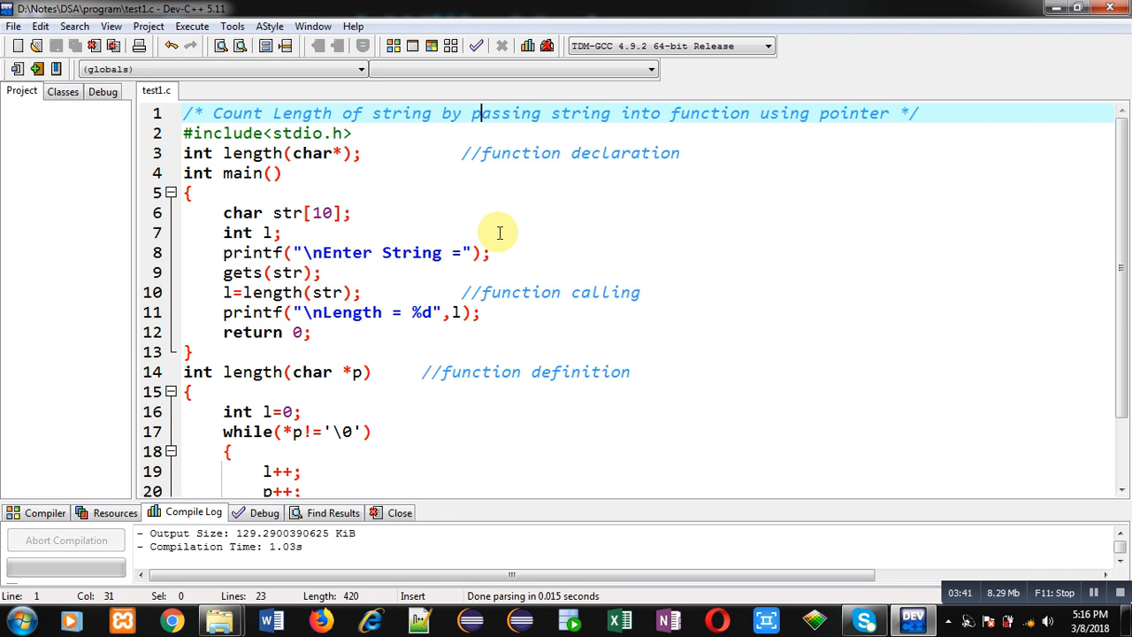
left_click(191, 26)
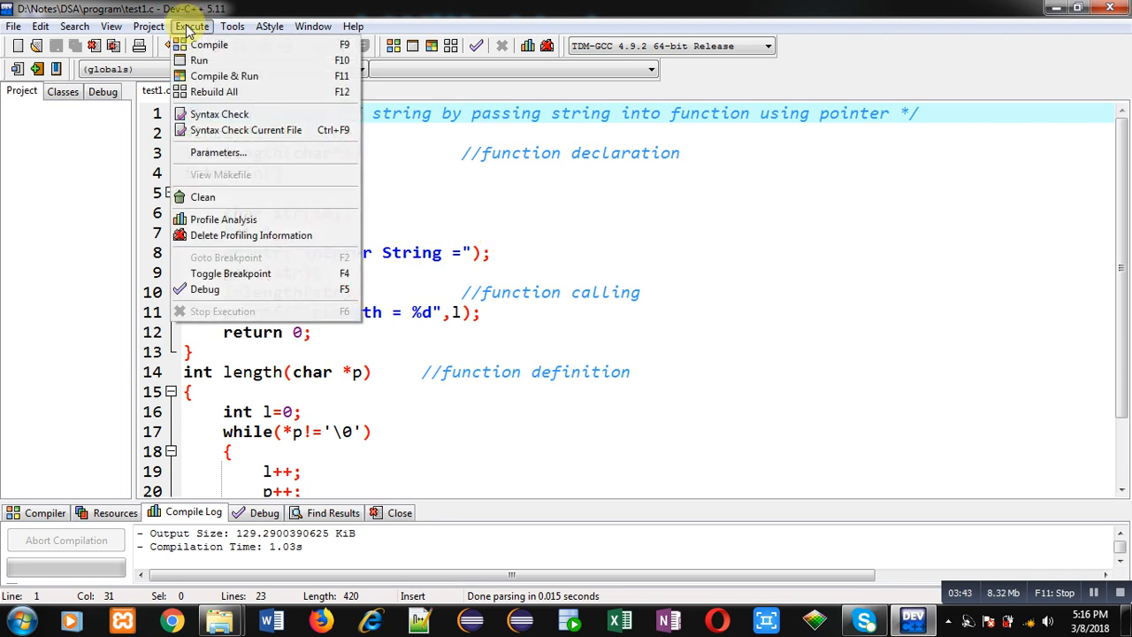
Step: Compile & Run the program and enter 'Sanj' at the Enter String prompt
left_click(223, 74)
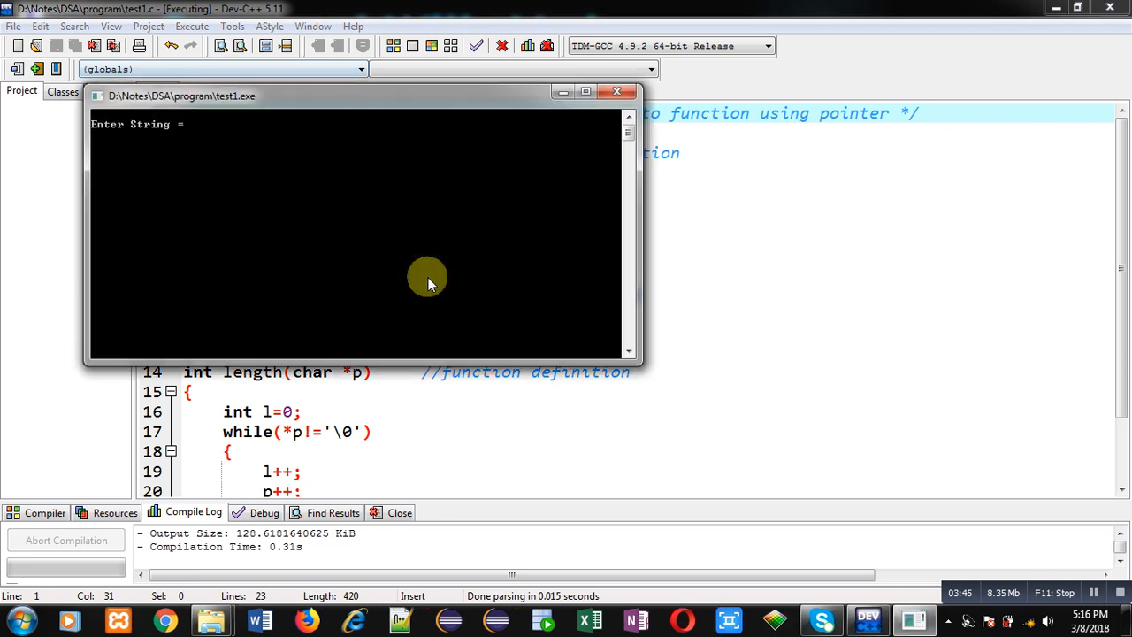
type("Sanj")
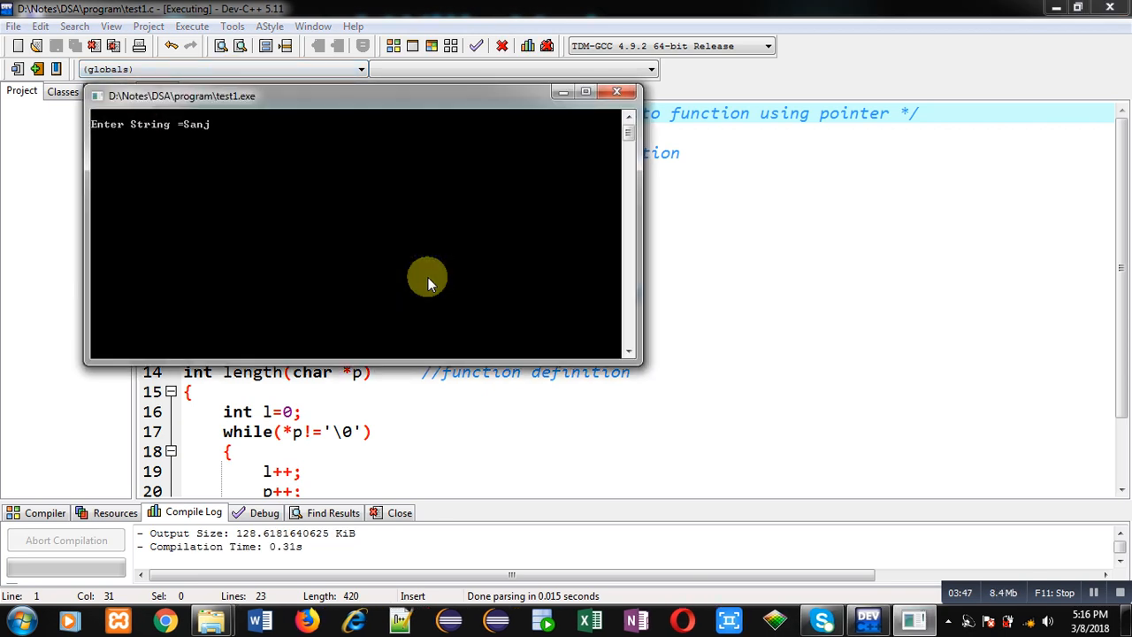
key("Return")
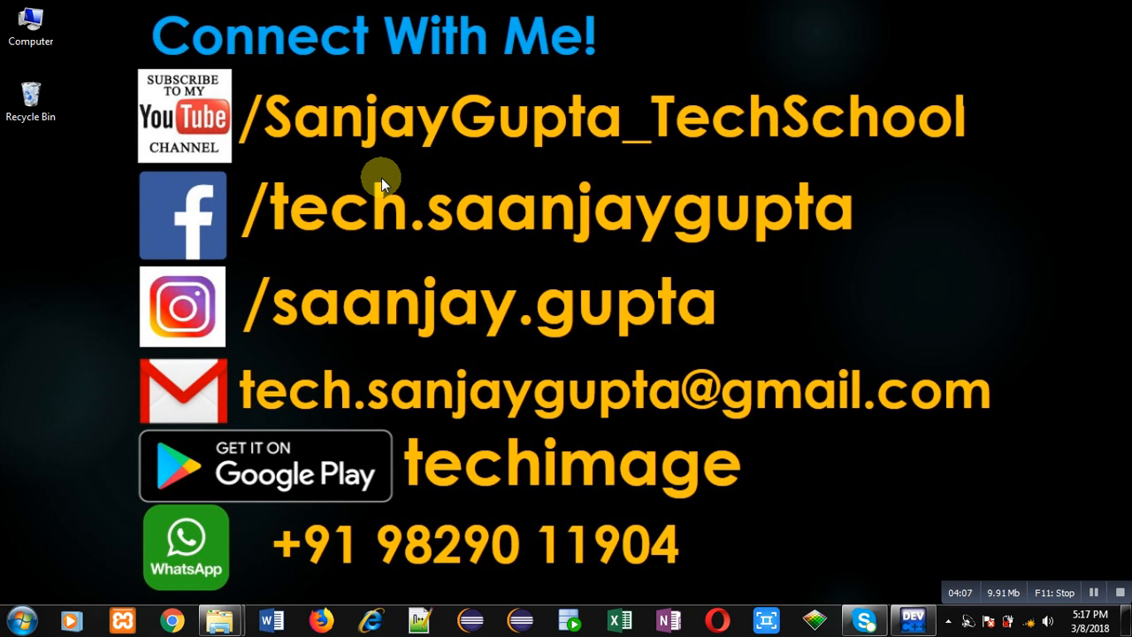
mouse_move(244, 173)
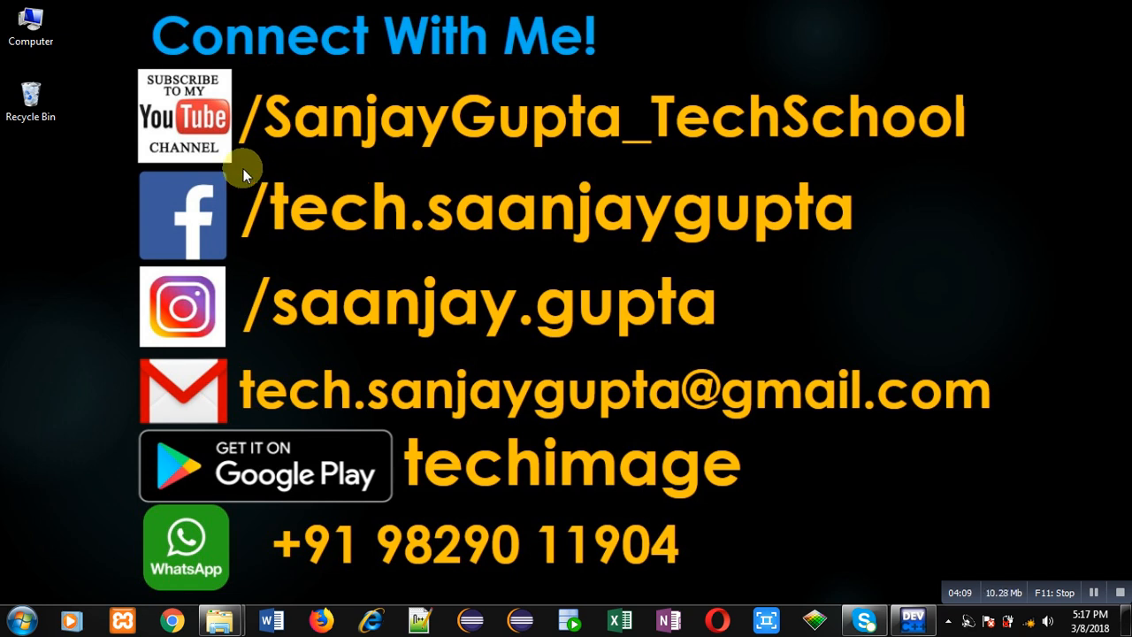
mouse_move(310, 166)
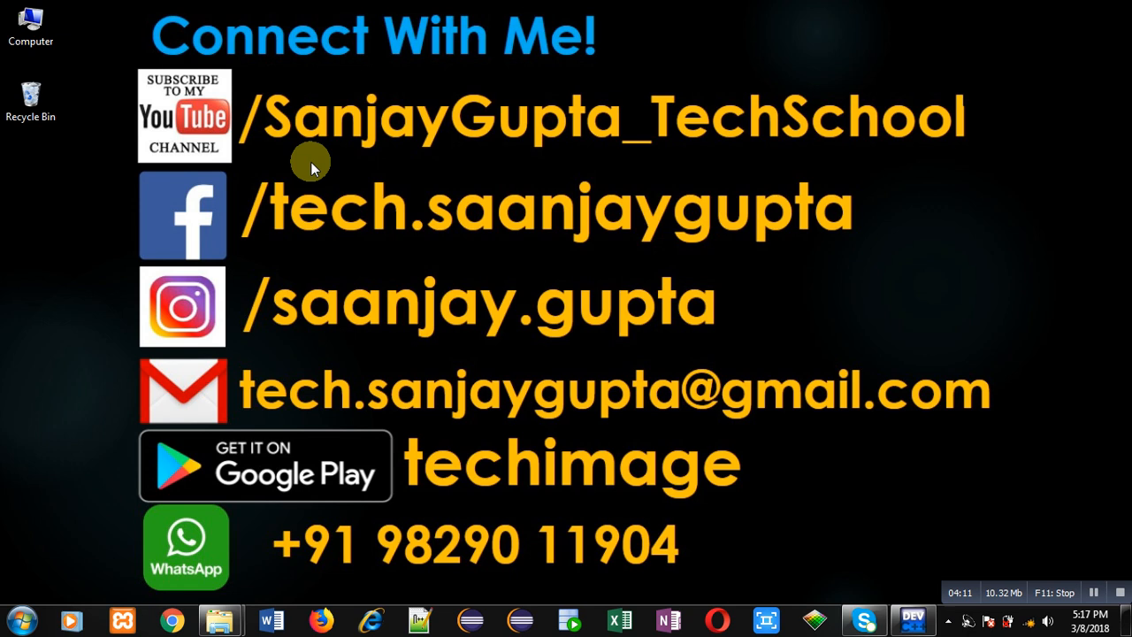